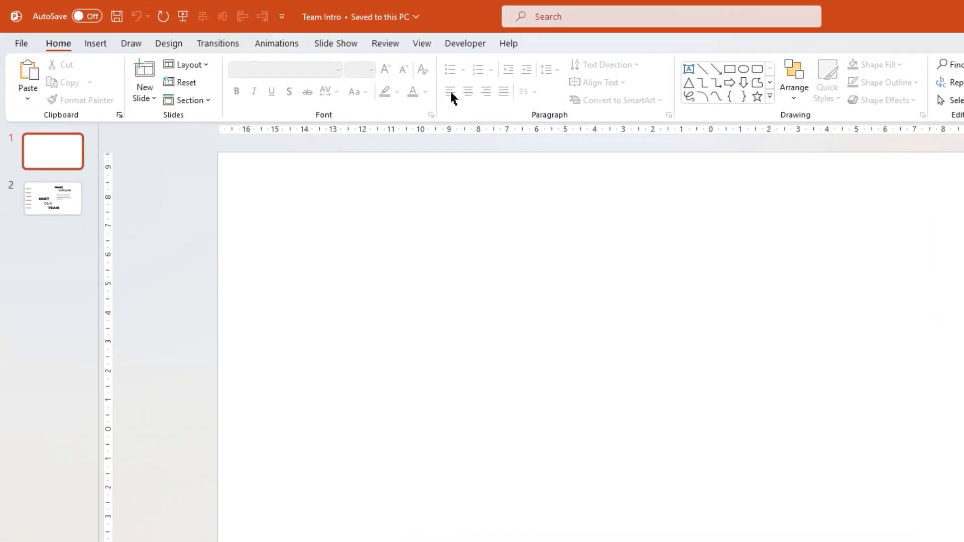
# Turn on the dashed centre guides from the View ribbon's Show group.
pyautogui.click(453, 46)
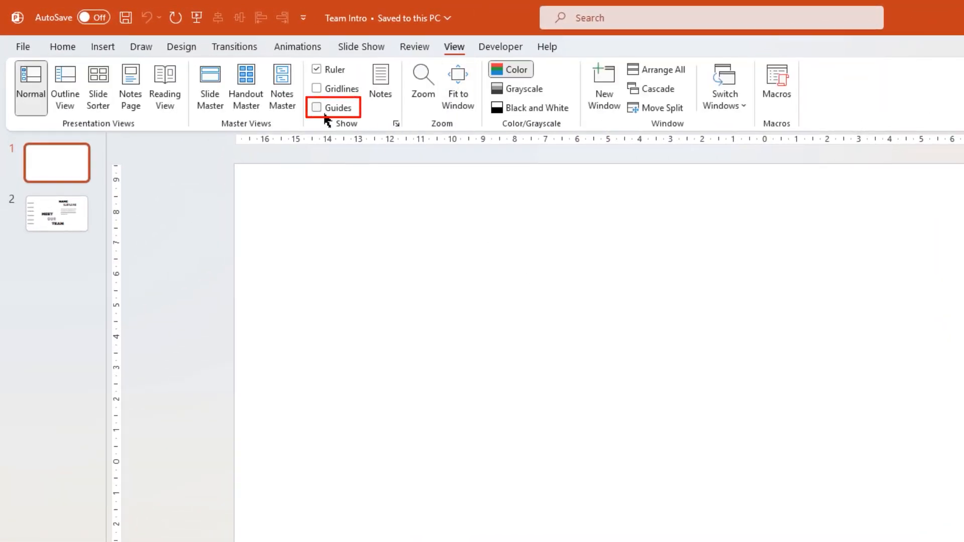
pyautogui.click(316, 107)
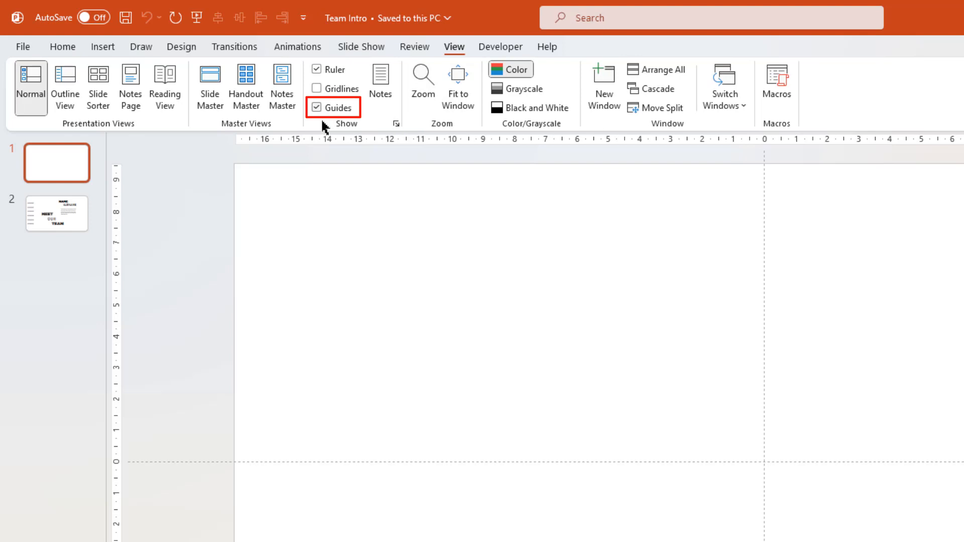
pyautogui.moveTo(209, 86)
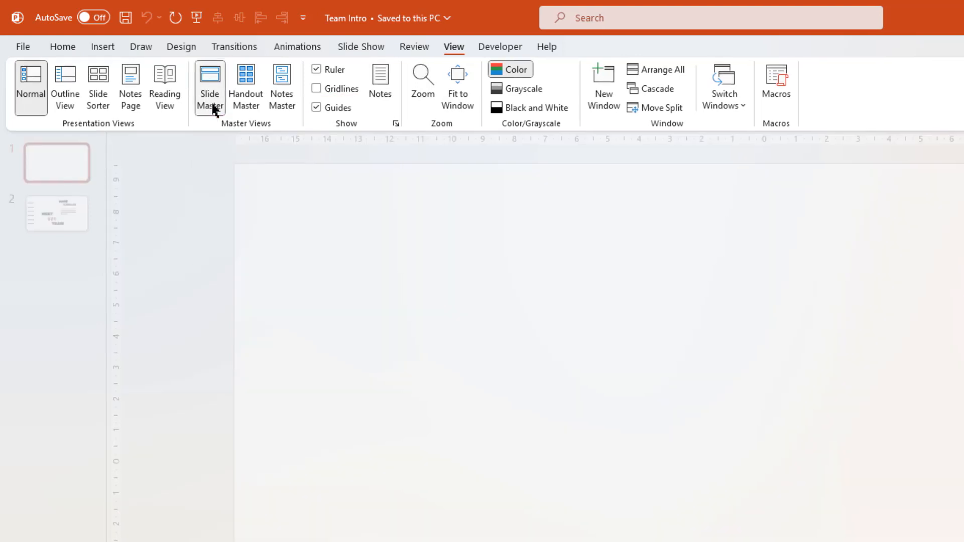
# Enter Slide Master and draw a tall Picture placeholder on the blank layout's right half.
pyautogui.click(210, 85)
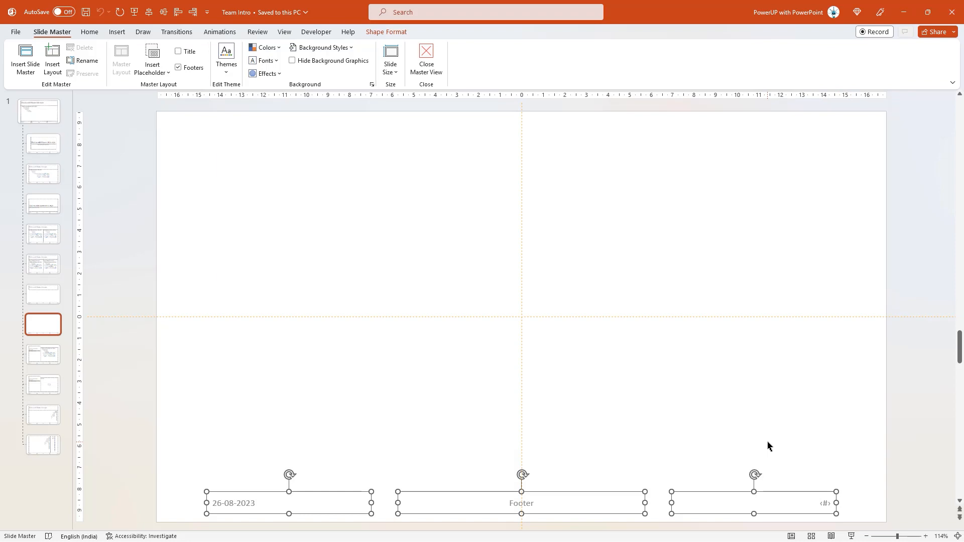
pyautogui.click(601, 402)
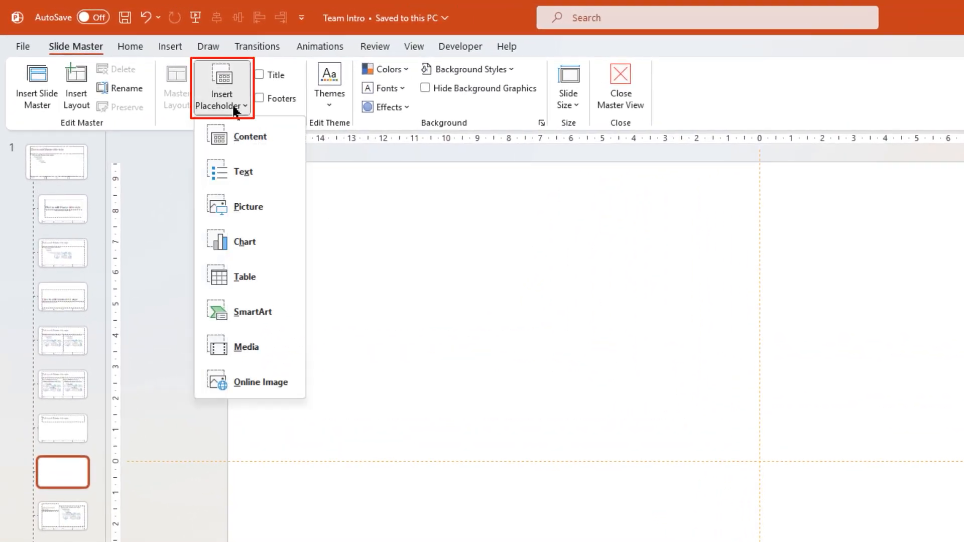
pyautogui.moveTo(249, 206)
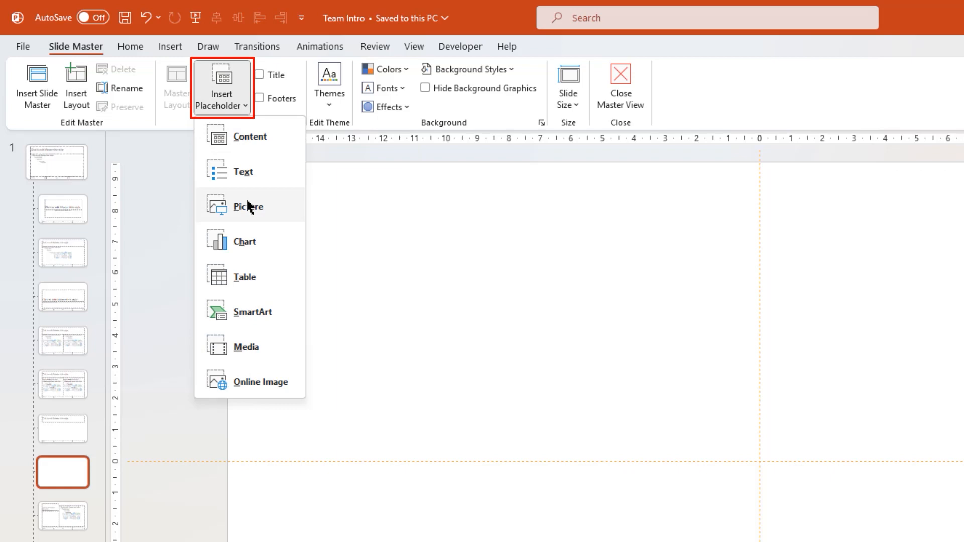
pyautogui.click(248, 206)
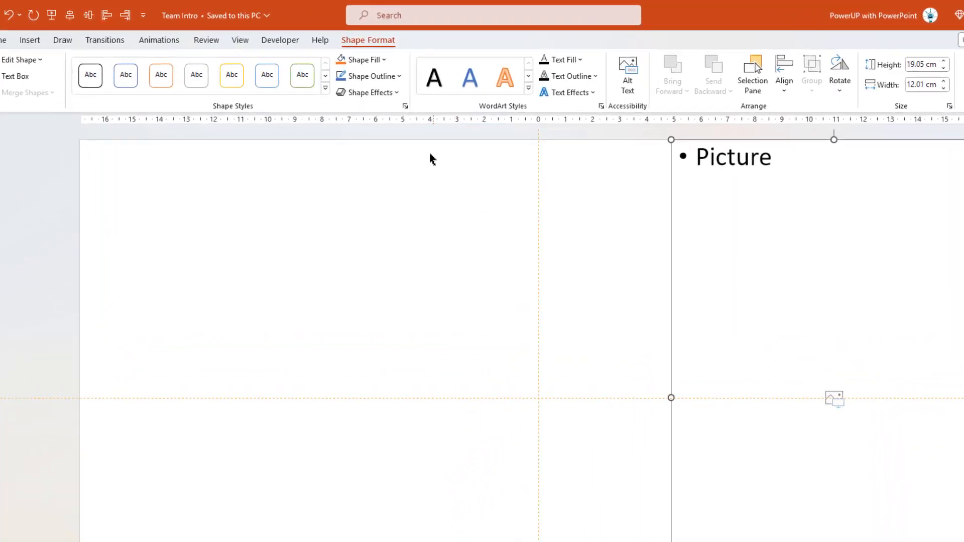
pyautogui.click(366, 76)
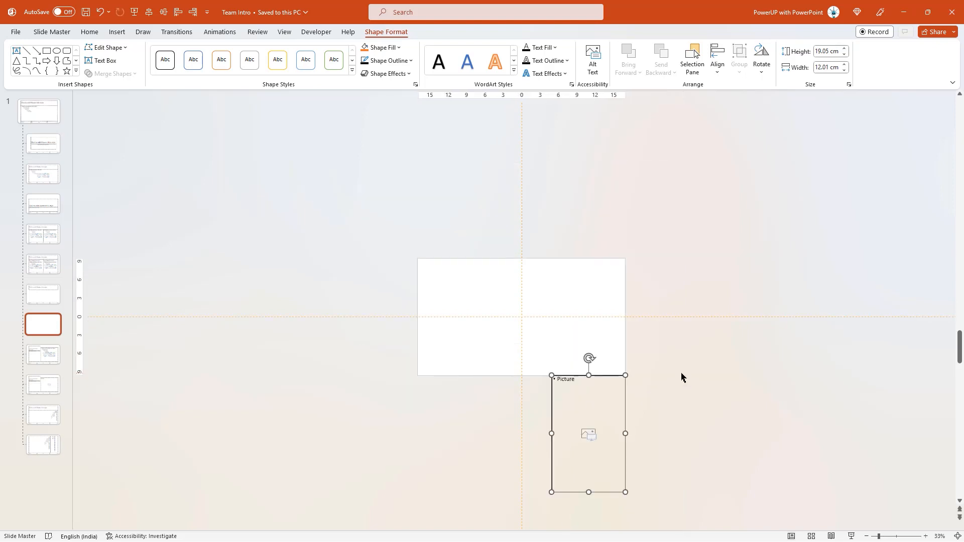
pyautogui.moveTo(625, 404)
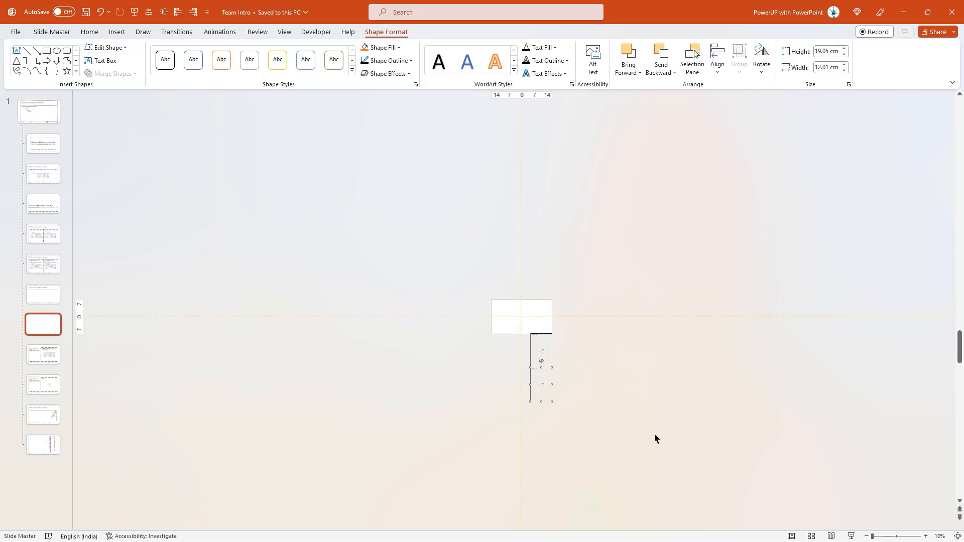
# Duplicate the picture placeholder with Ctrl+D into a stacked column below the slide.
pyautogui.click(541, 383)
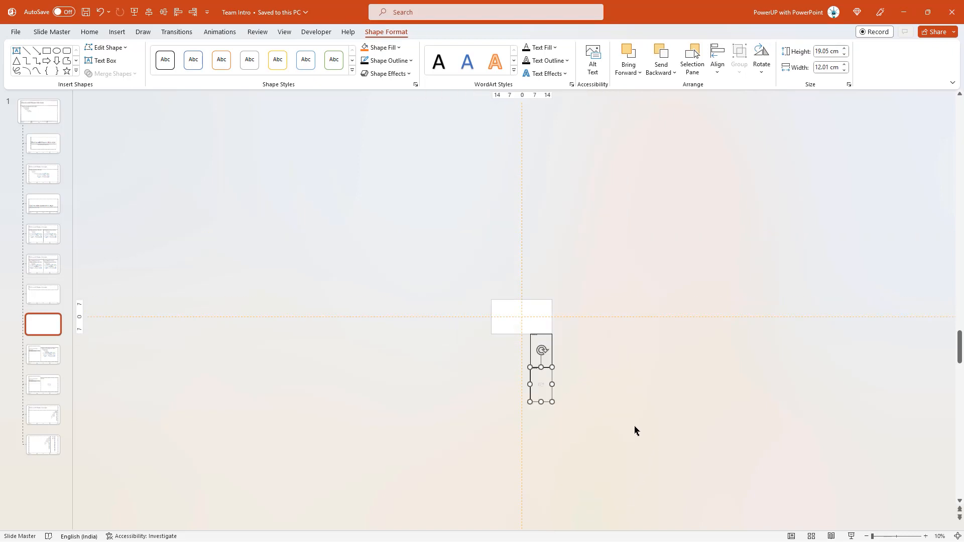
pyautogui.press('ctrl+d')
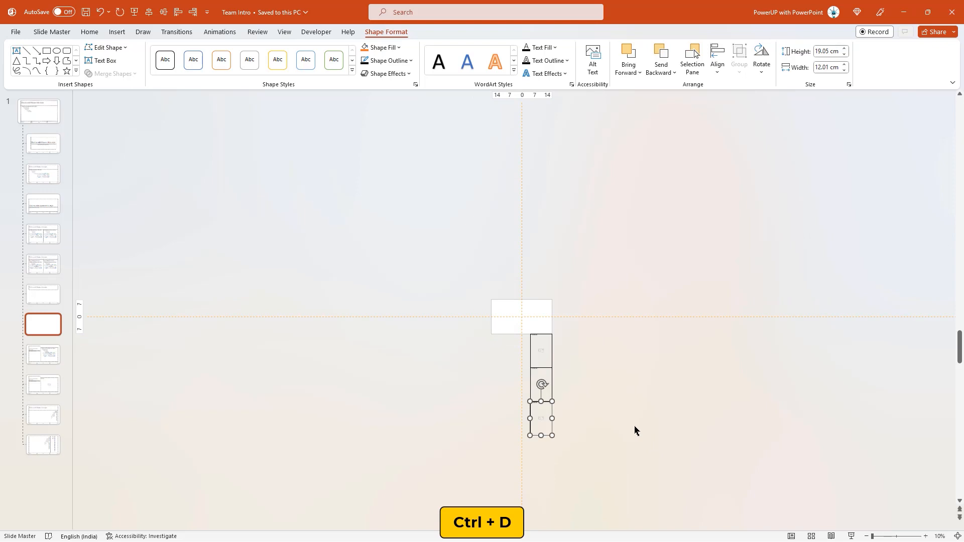
pyautogui.press('ctrl+d')
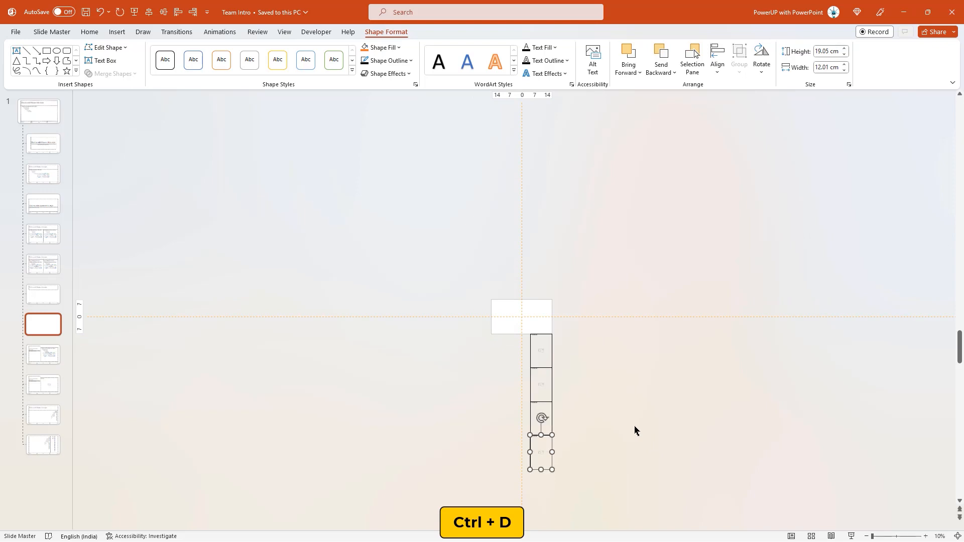
pyautogui.press('ctrl+d')
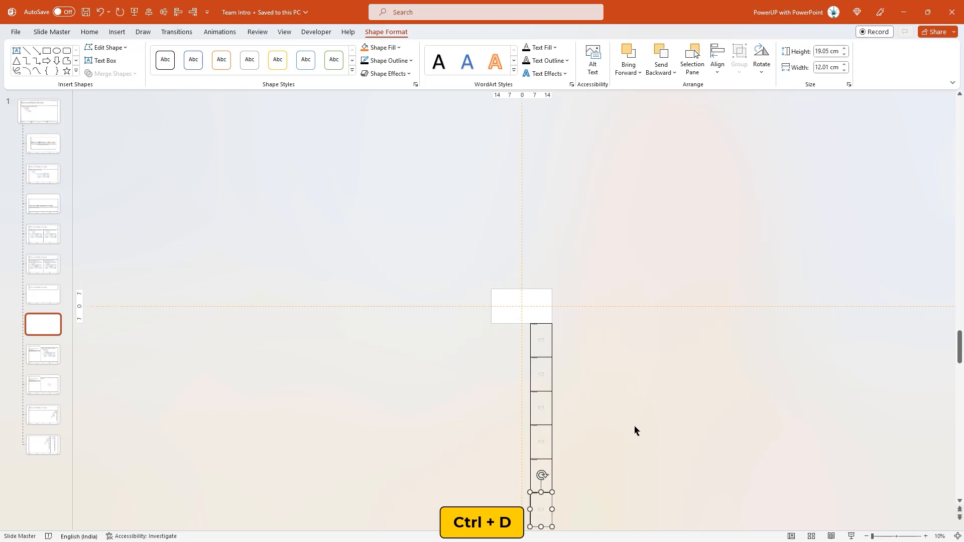
pyautogui.press('ctrl+d')
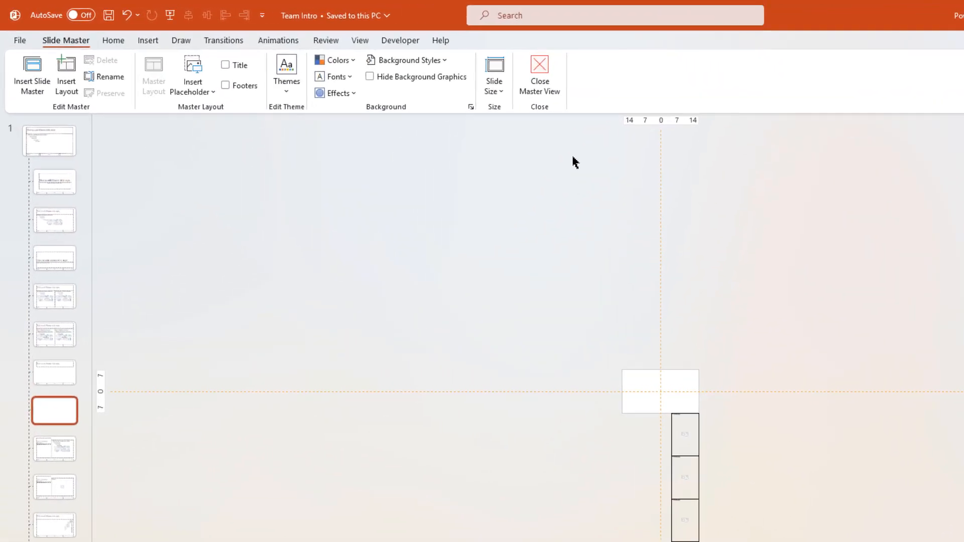
pyautogui.moveTo(567, 74)
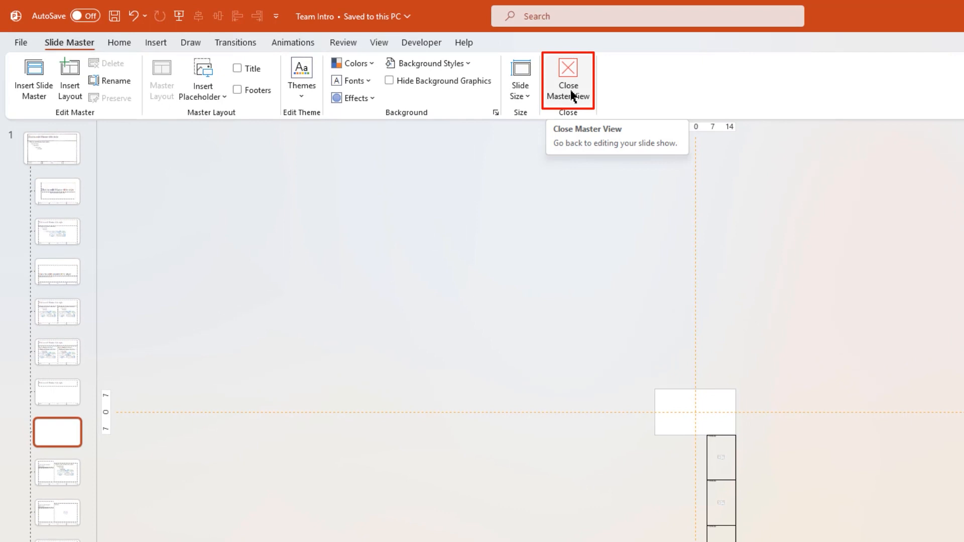
# Close Master View and apply the edited Blank layout to slide 1.
pyautogui.click(567, 80)
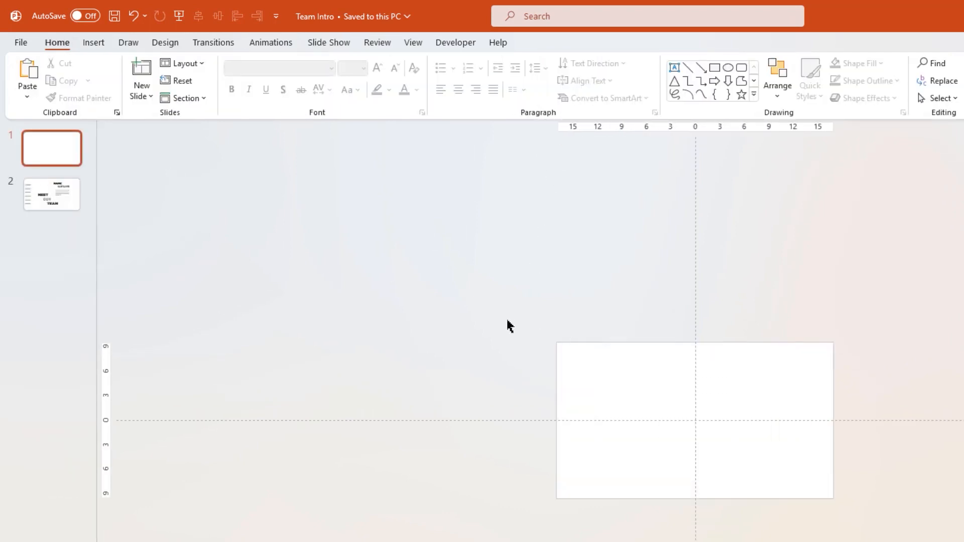
pyautogui.click(182, 63)
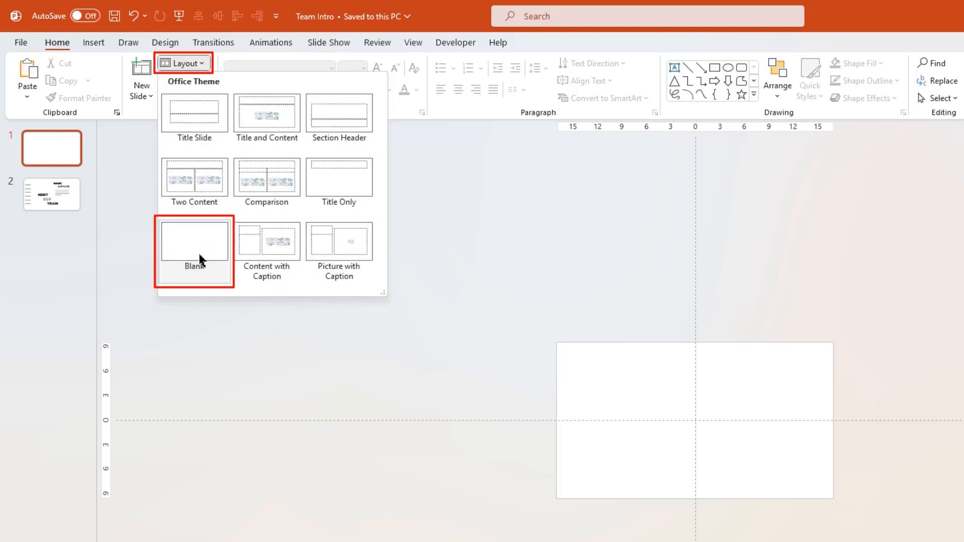
pyautogui.click(339, 242)
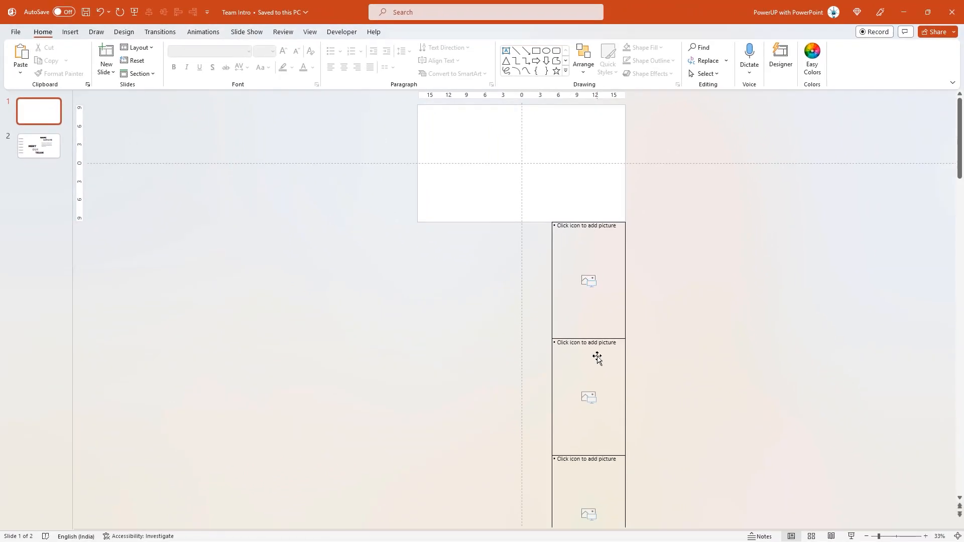
pyautogui.moveTo(596, 467)
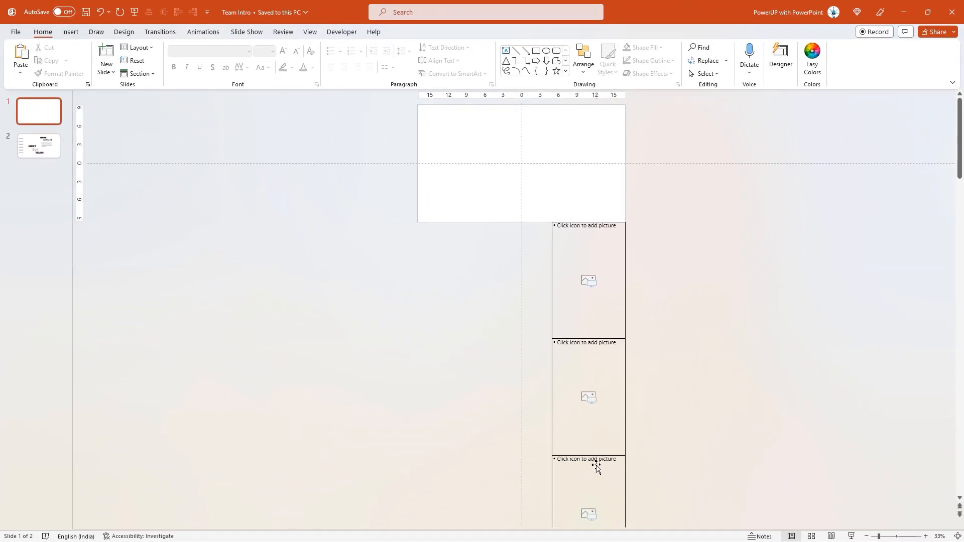
pyautogui.moveTo(534, 339)
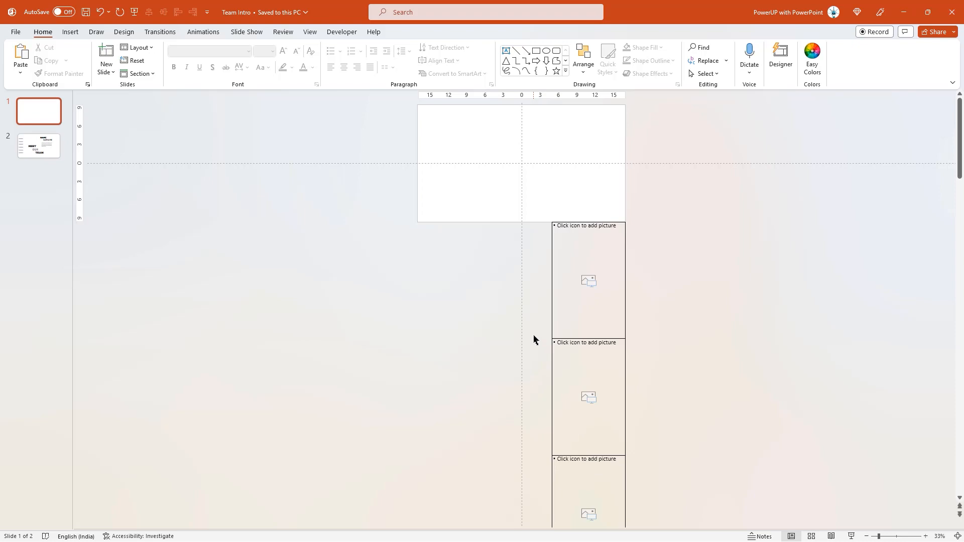
# Select all placeholders and set their Shape Outline to No Outline.
pyautogui.press('ctrl+a')
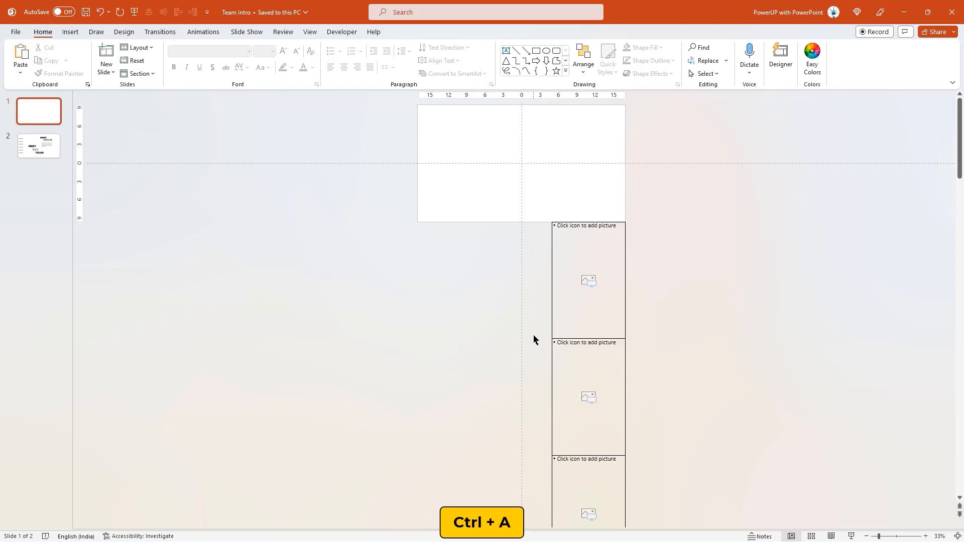
pyautogui.press('ctrl+a')
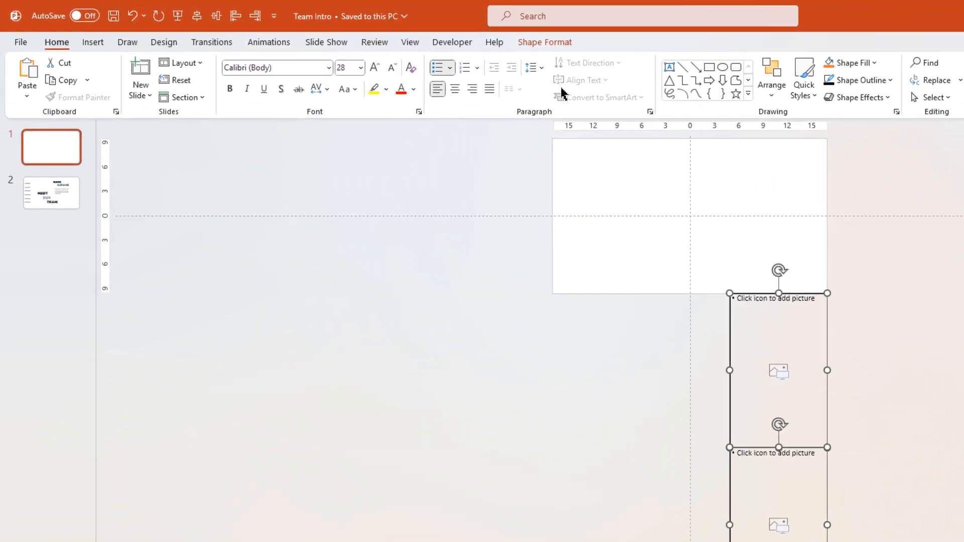
pyautogui.click(562, 41)
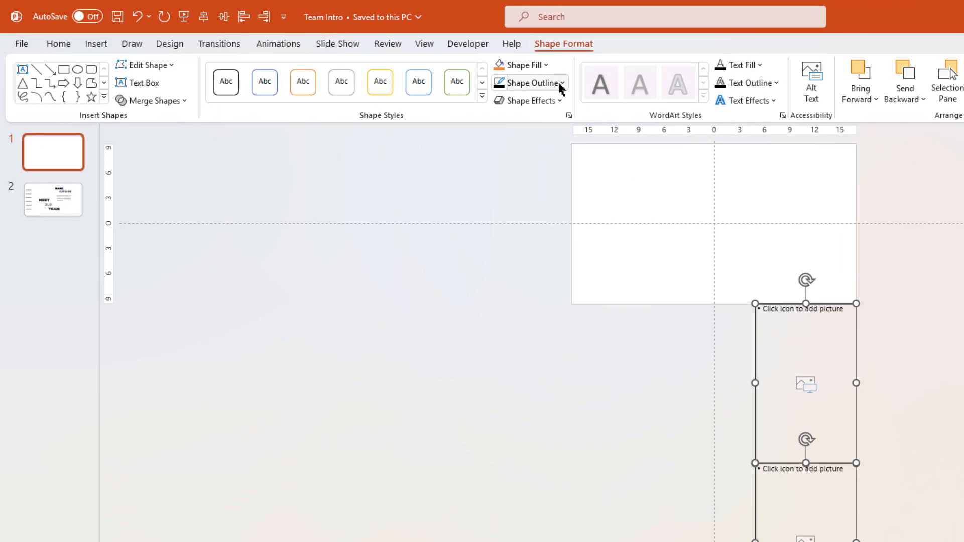
pyautogui.click(526, 82)
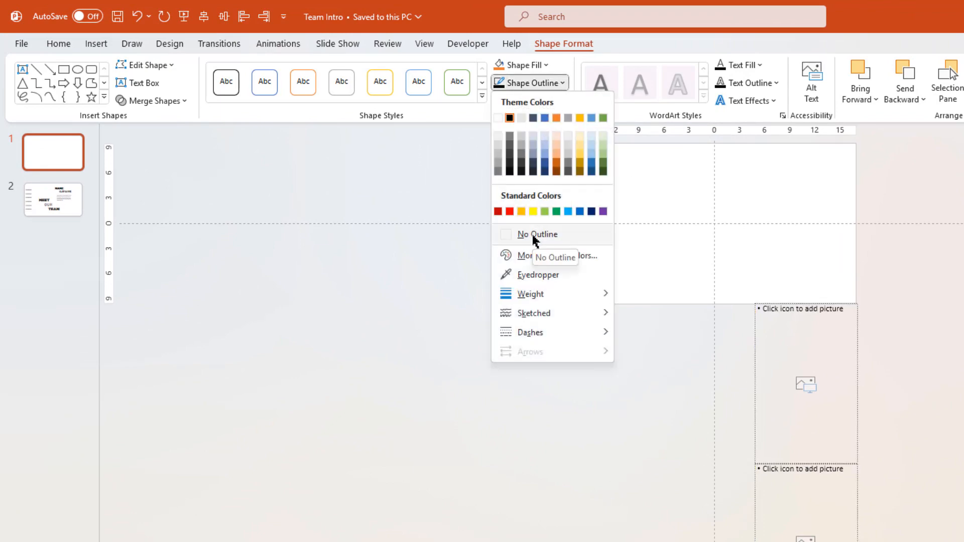
pyautogui.click(535, 234)
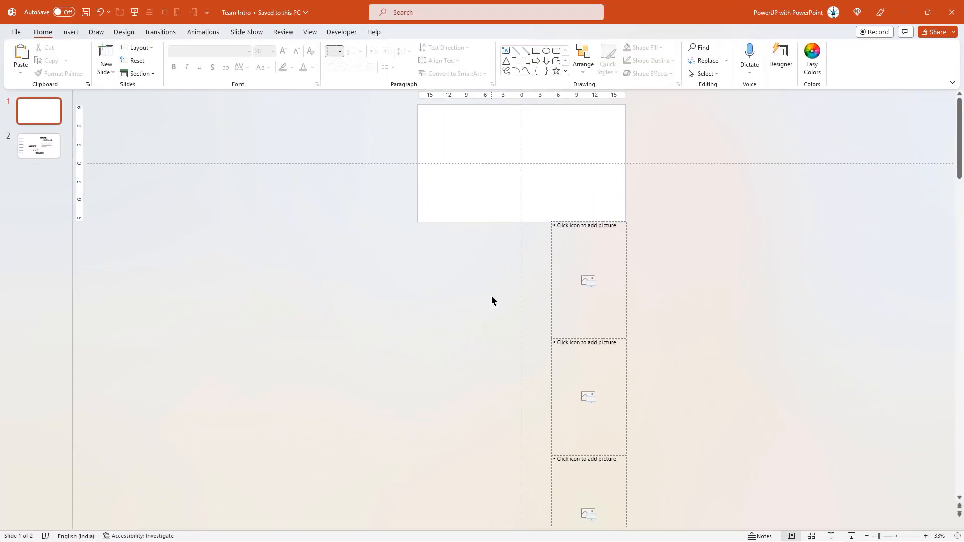
pyautogui.moveTo(588, 281)
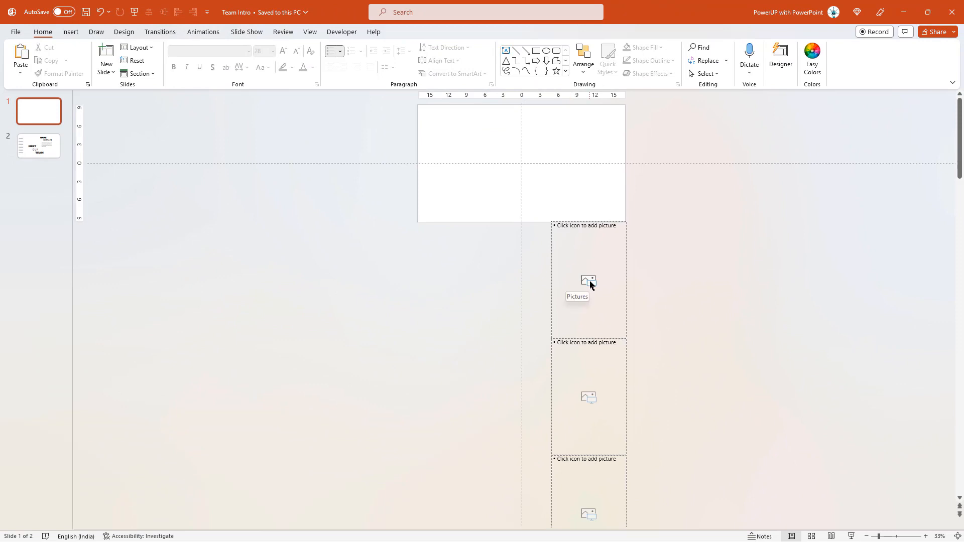
# Fill the placeholders with team headshot photos from the Insert Picture dialog.
pyautogui.click(589, 281)
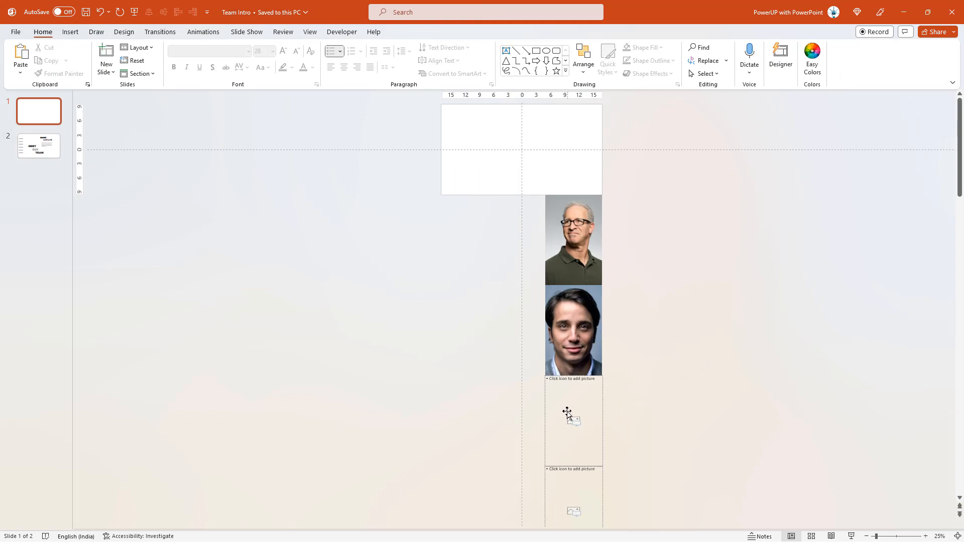
pyautogui.click(573, 421)
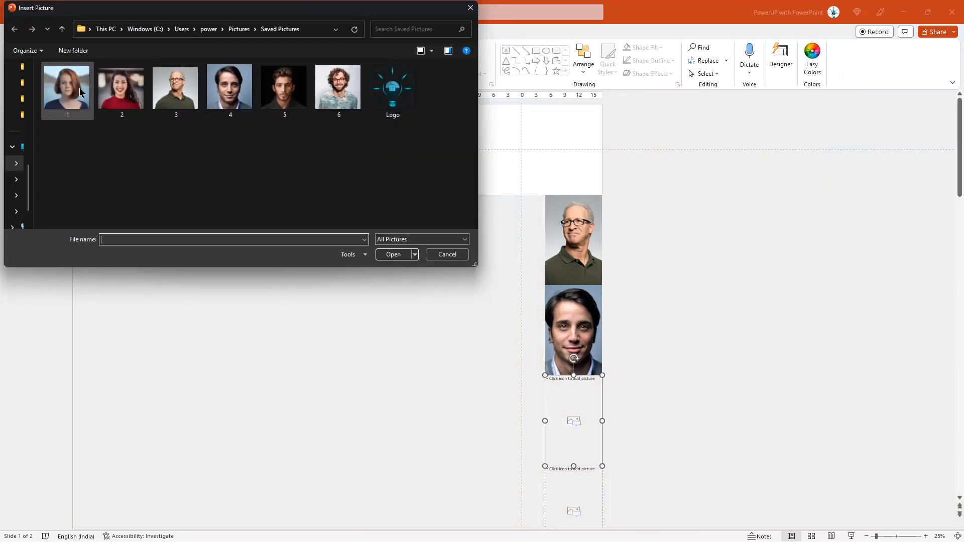
pyautogui.click(393, 254)
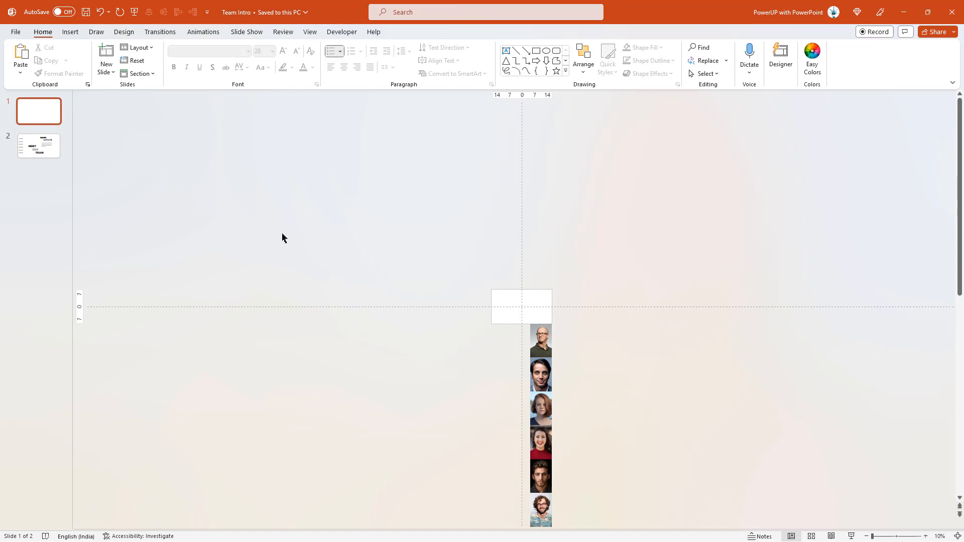
# Keep the MEET OUR TEAM title slide with the photo column below its right side.
pyautogui.click(38, 146)
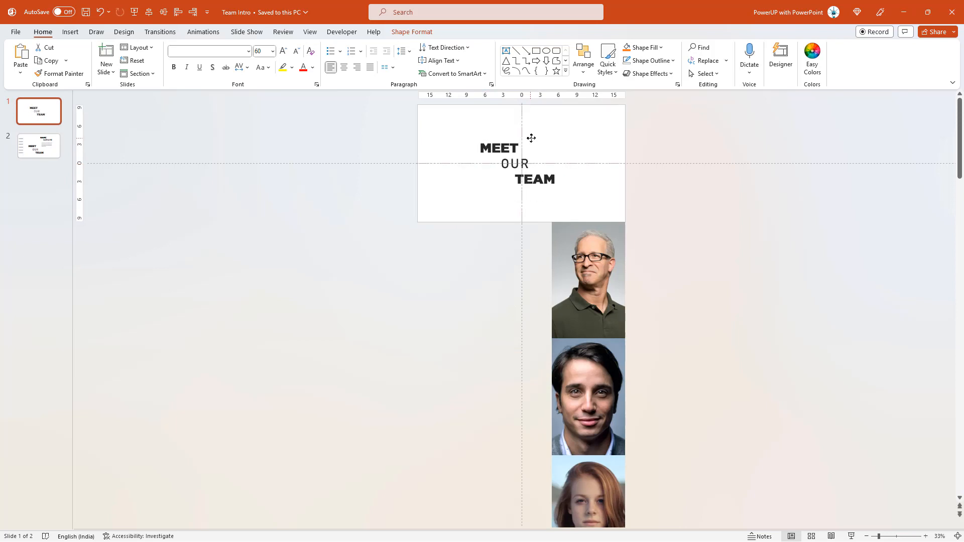
pyautogui.click(331, 170)
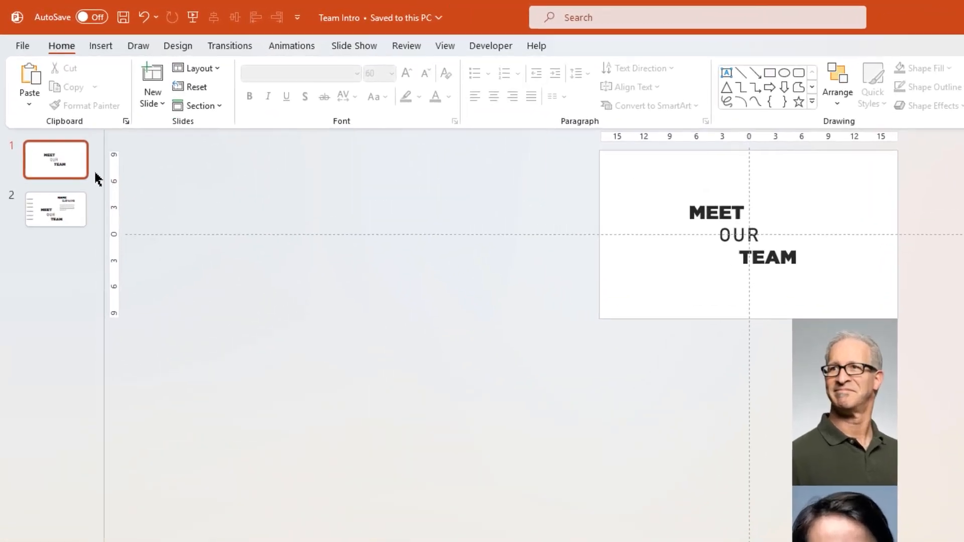
# Duplicate the title slide, delete its text and shift the photo column to show the next headshot.
pyautogui.rightClick(55, 160)
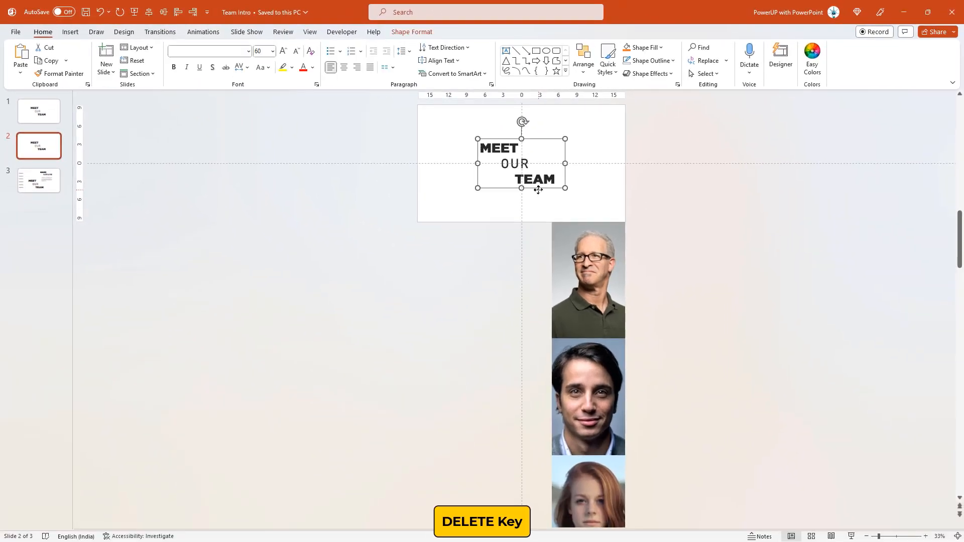
pyautogui.press('delete')
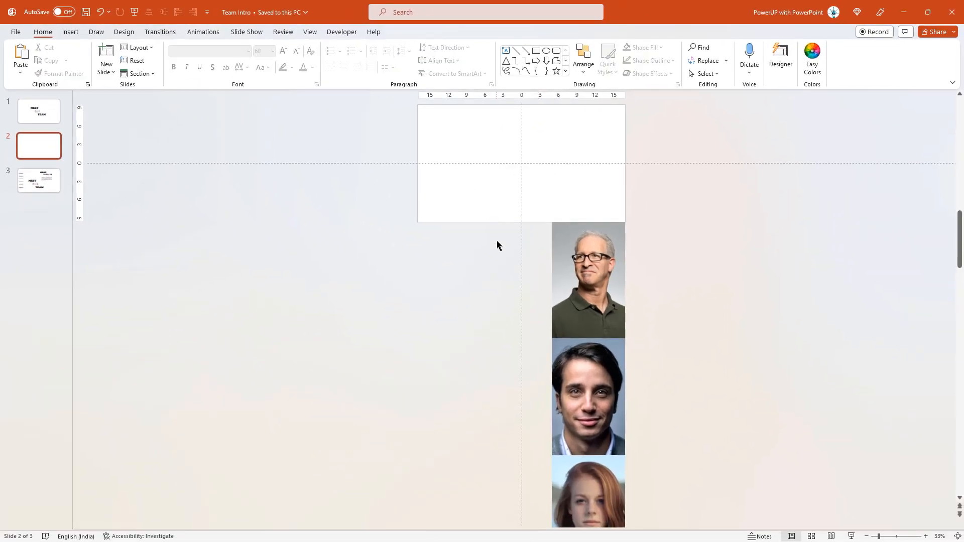
pyautogui.click(587, 280)
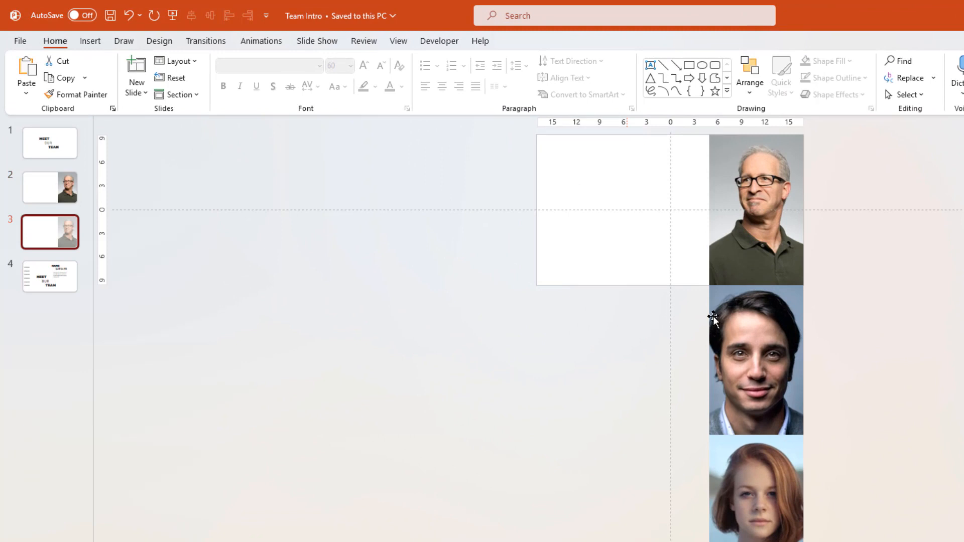
pyautogui.click(756, 359)
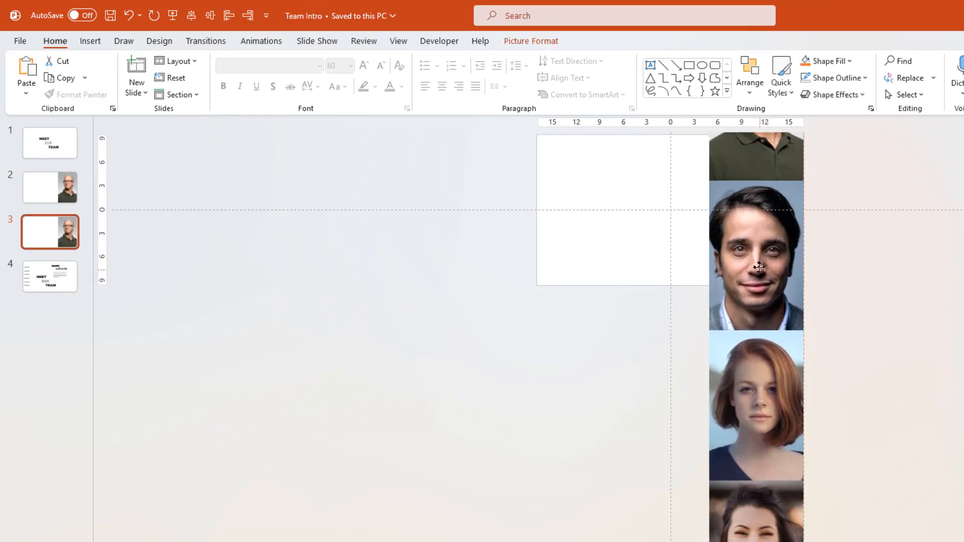
pyautogui.scroll(3)
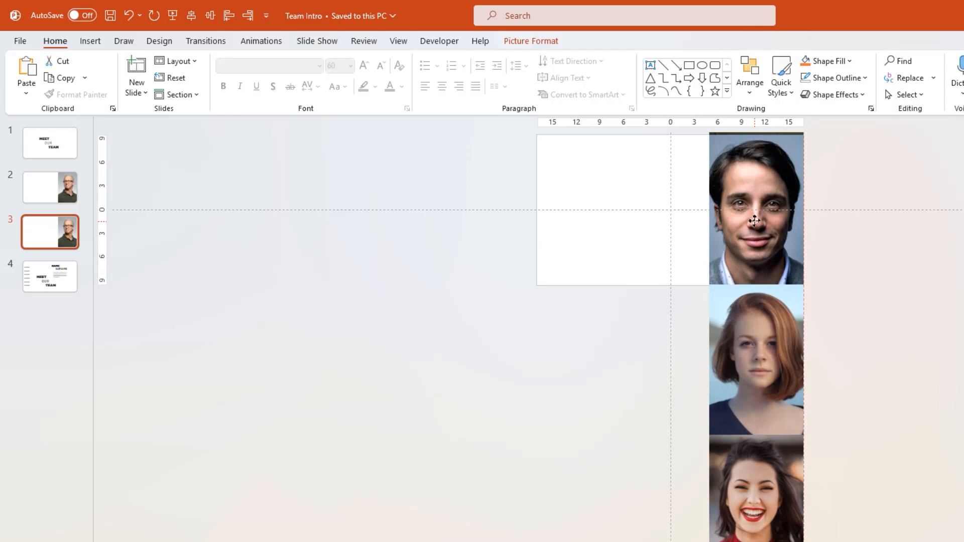
pyautogui.click(755, 220)
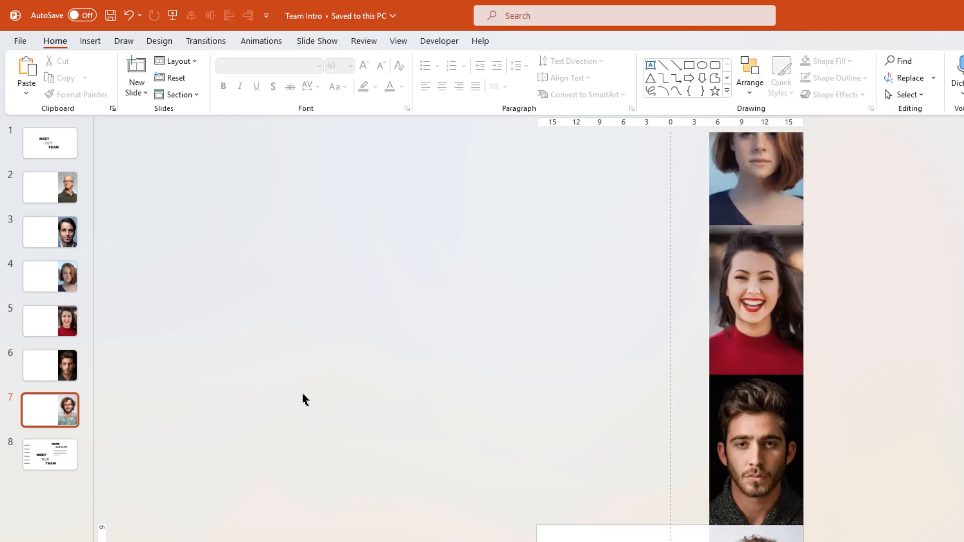
pyautogui.moveTo(115, 438)
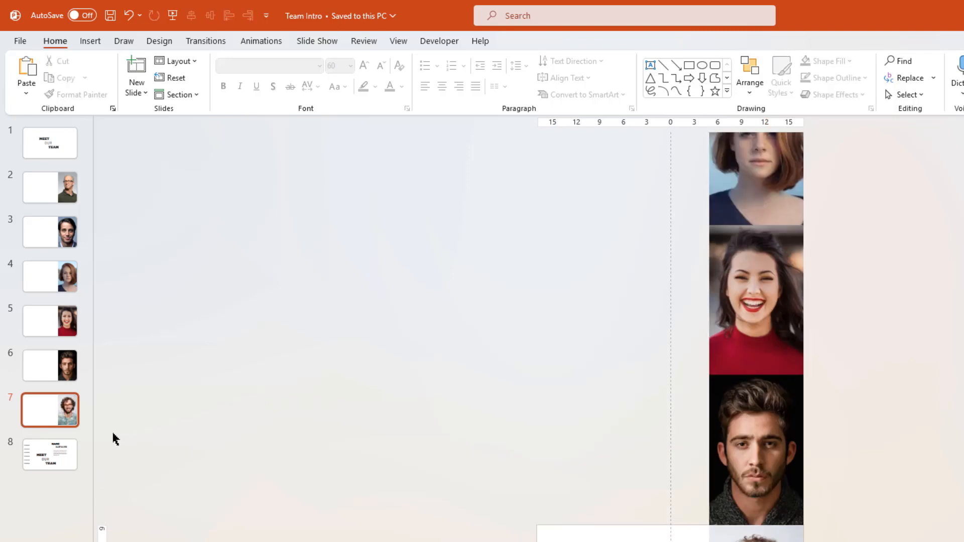
# Paste the NAME/SURNAME and description boxes onto the profile slides, numbering them 1, 2 and onward.
pyautogui.click(49, 454)
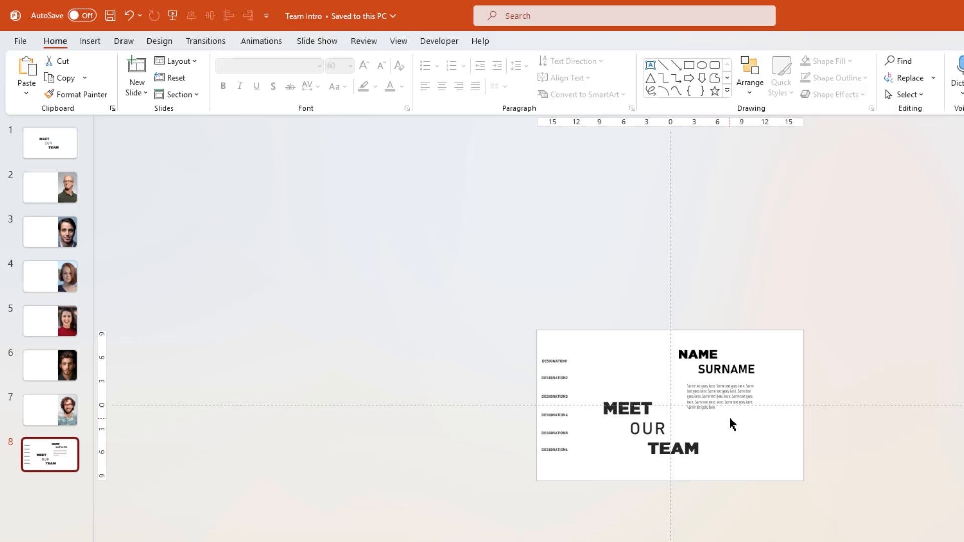
pyautogui.click(722, 369)
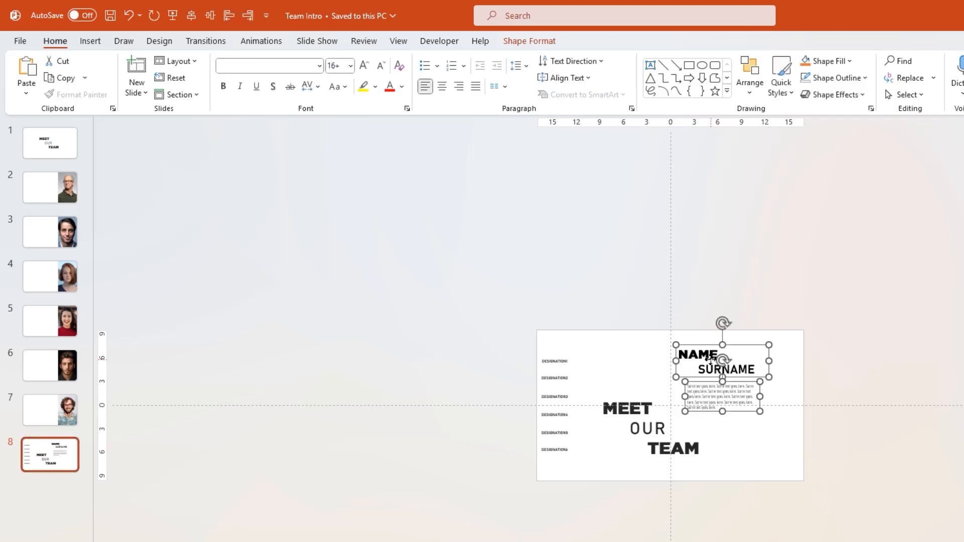
pyautogui.click(50, 187)
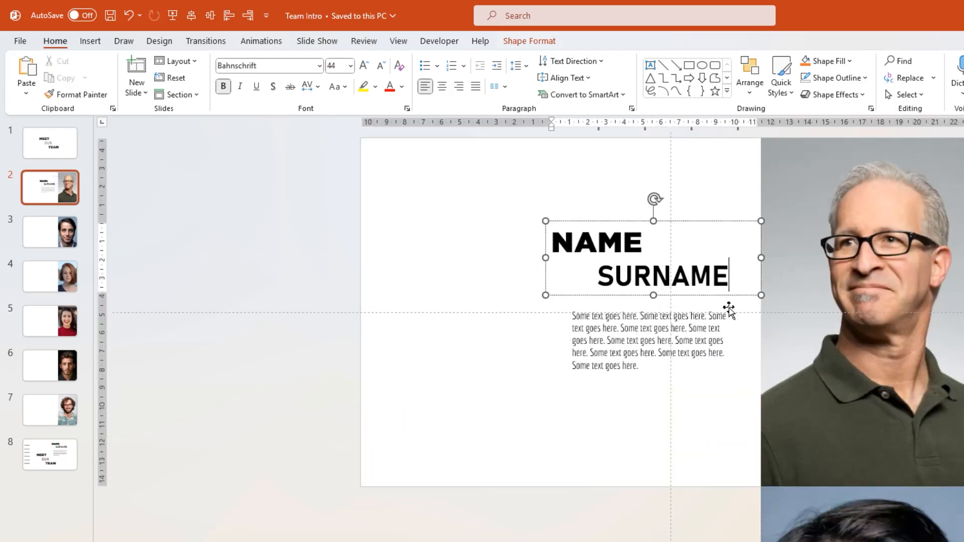
pyautogui.write('1')
pyautogui.click(654, 340)
pyautogui.write('1')
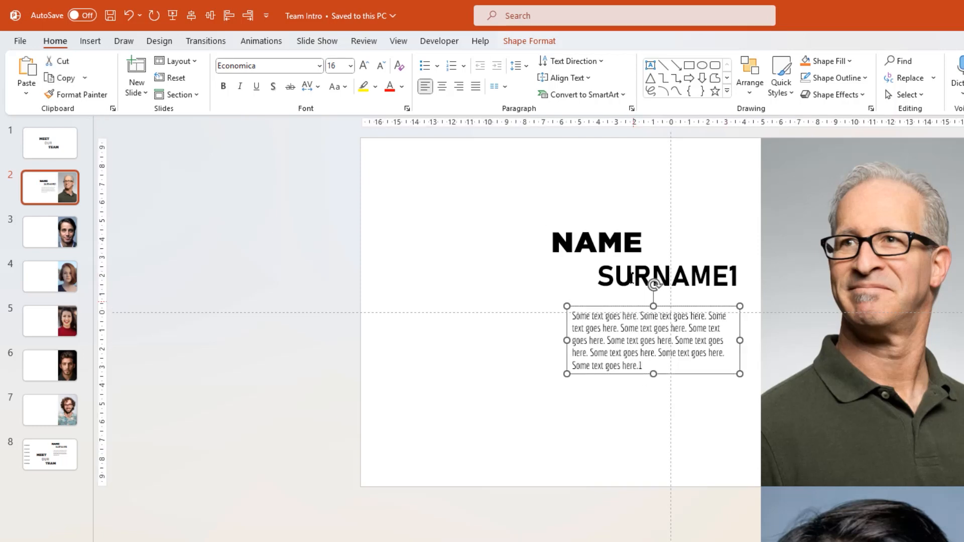
pyautogui.press('ctrl+c')
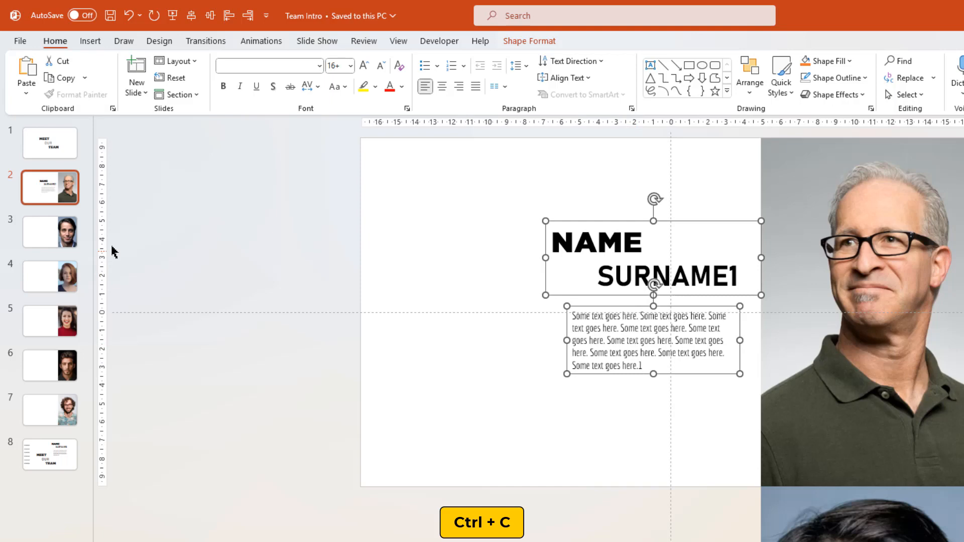
pyautogui.press('ctrl+v')
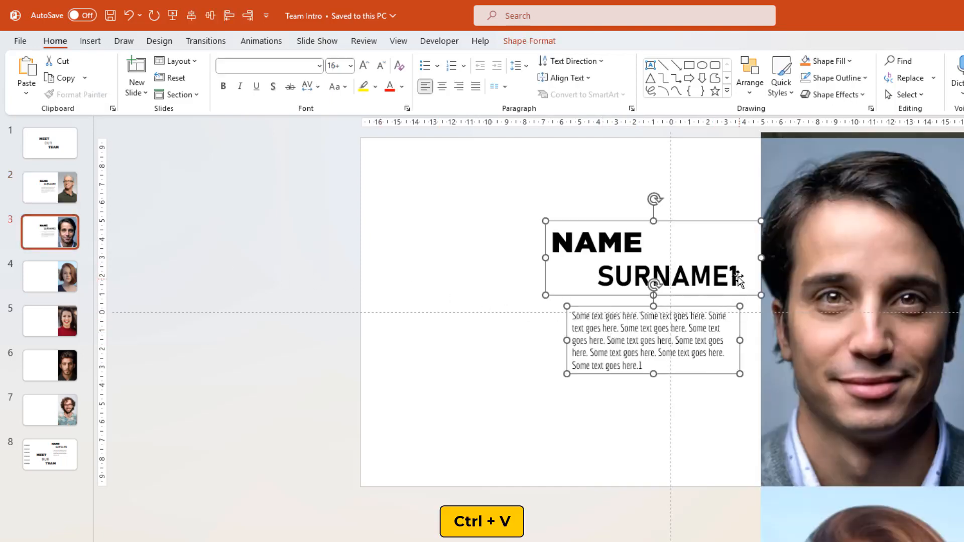
pyautogui.press('ctrl+v')
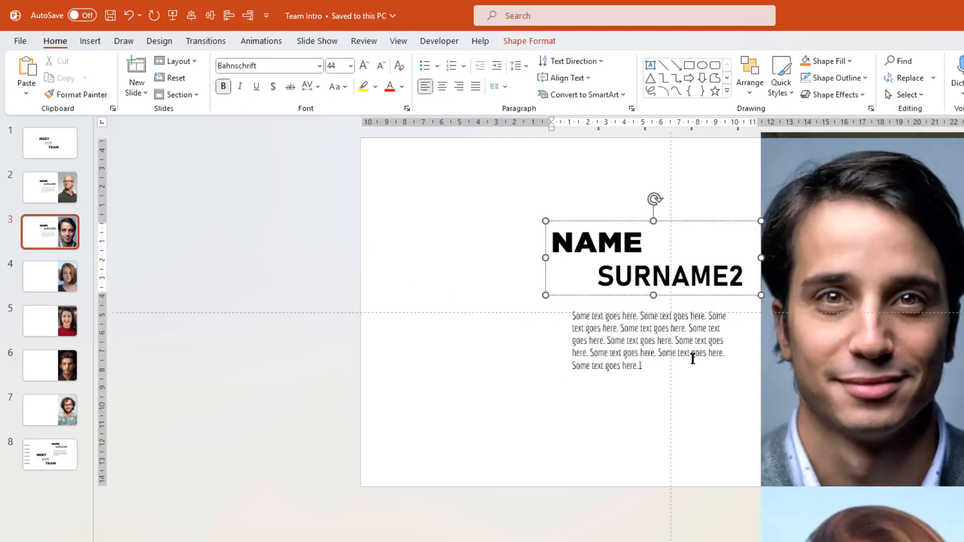
pyautogui.click(646, 339)
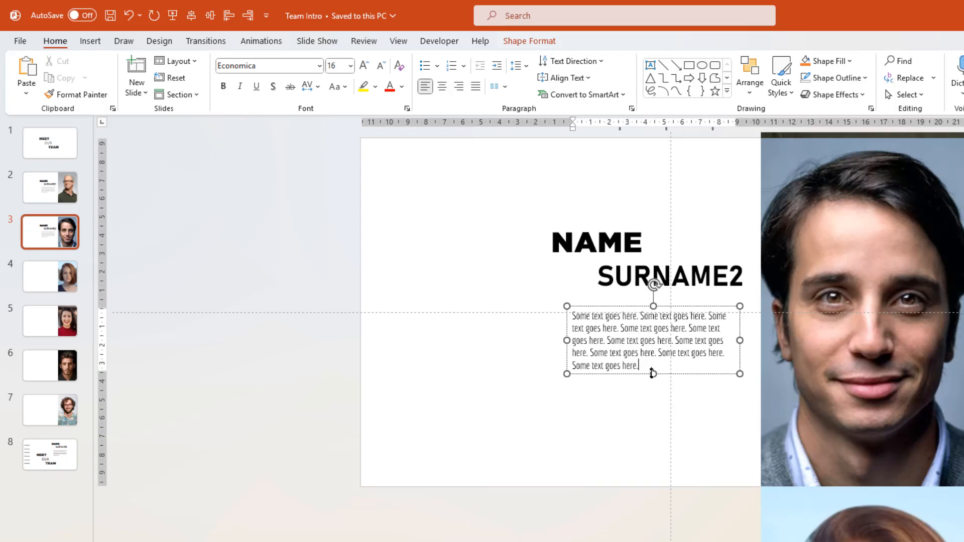
pyautogui.write('2')
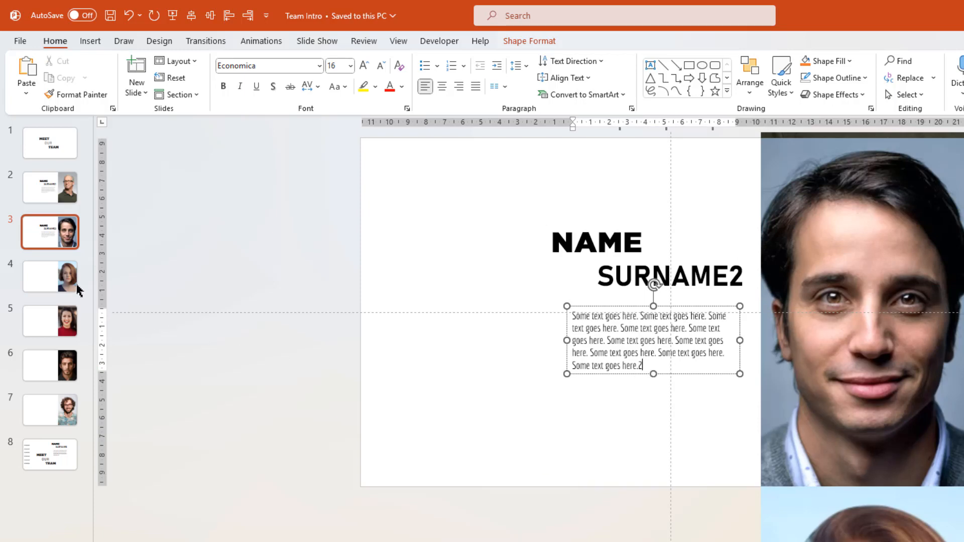
pyautogui.click(50, 276)
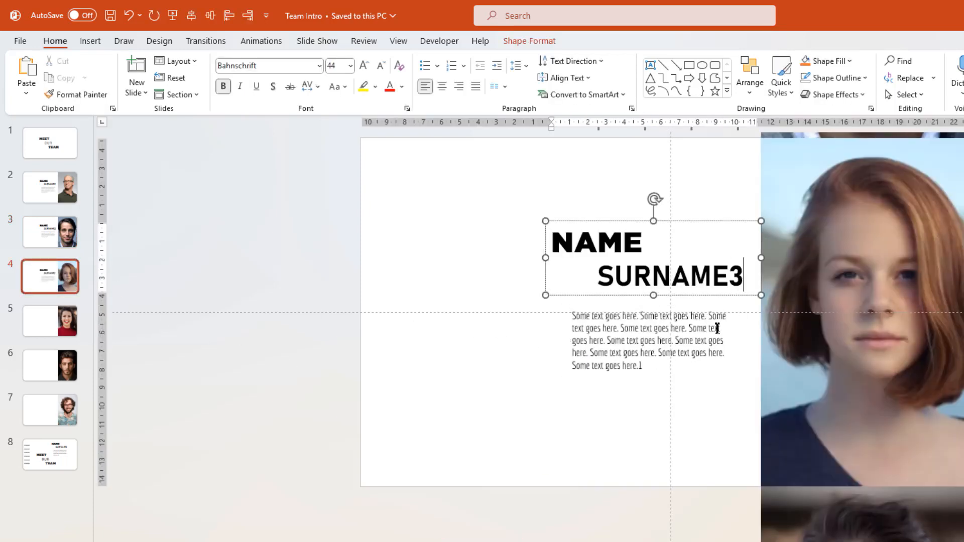
pyautogui.press('ctrl+v')
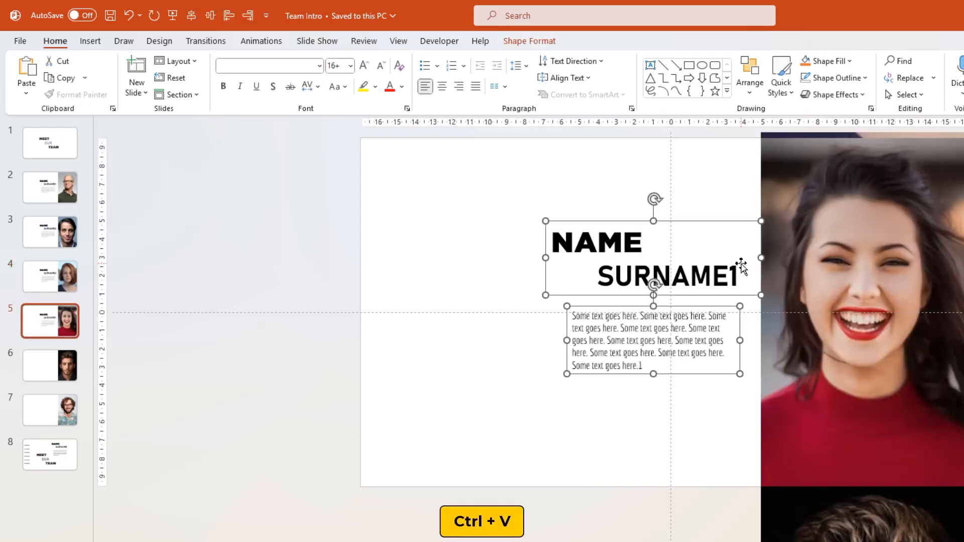
pyautogui.click(49, 365)
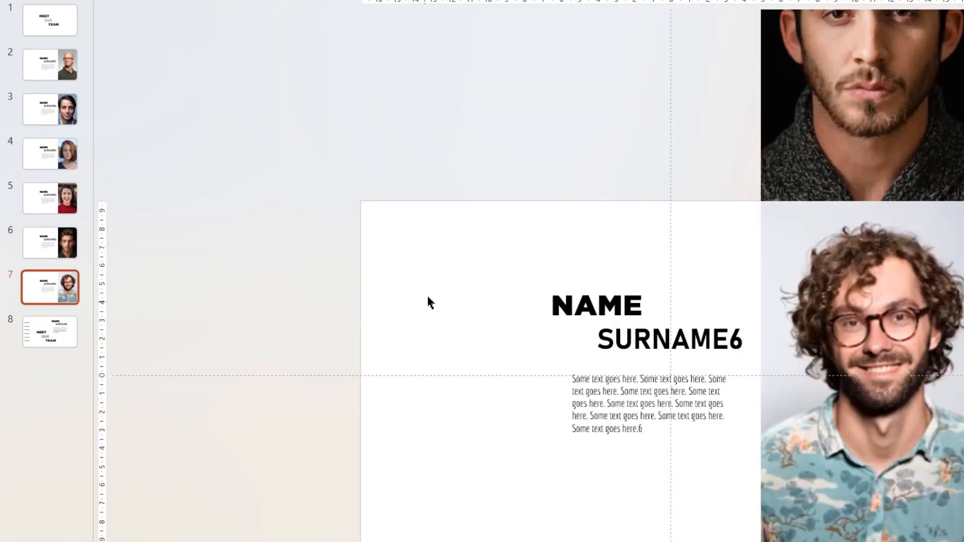
# Copy the six DESIGNATION labels and paste them onto the profile slides' left side.
pyautogui.click(50, 331)
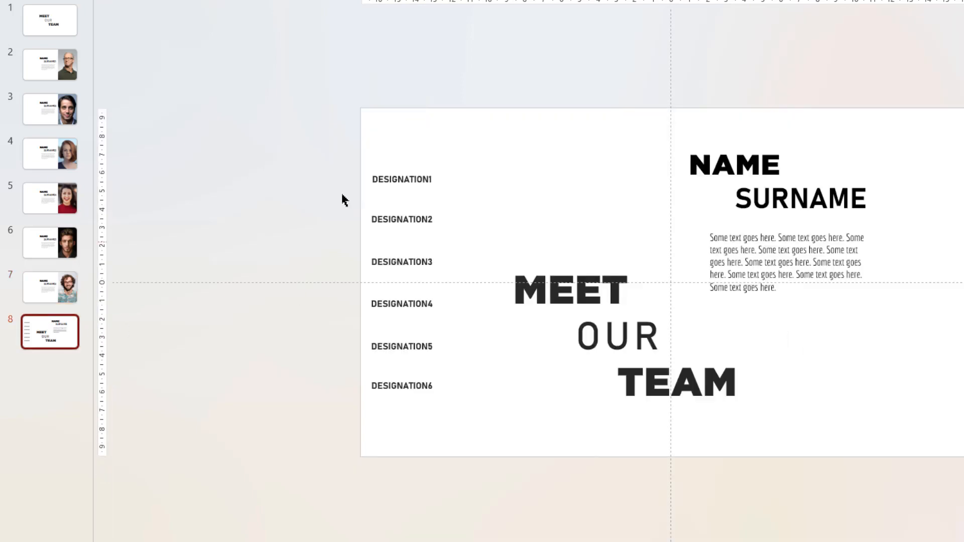
pyautogui.press('ctrl+c')
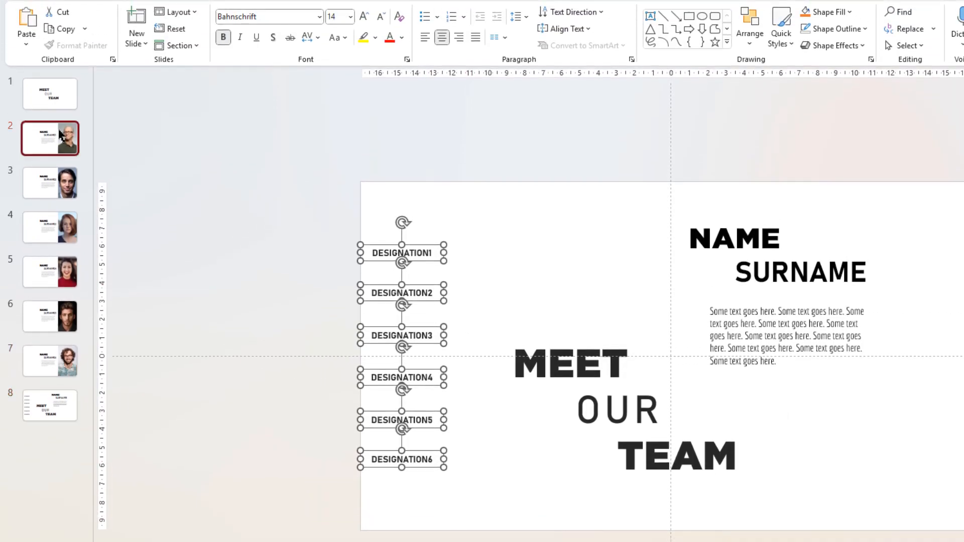
pyautogui.press('ctrl+v')
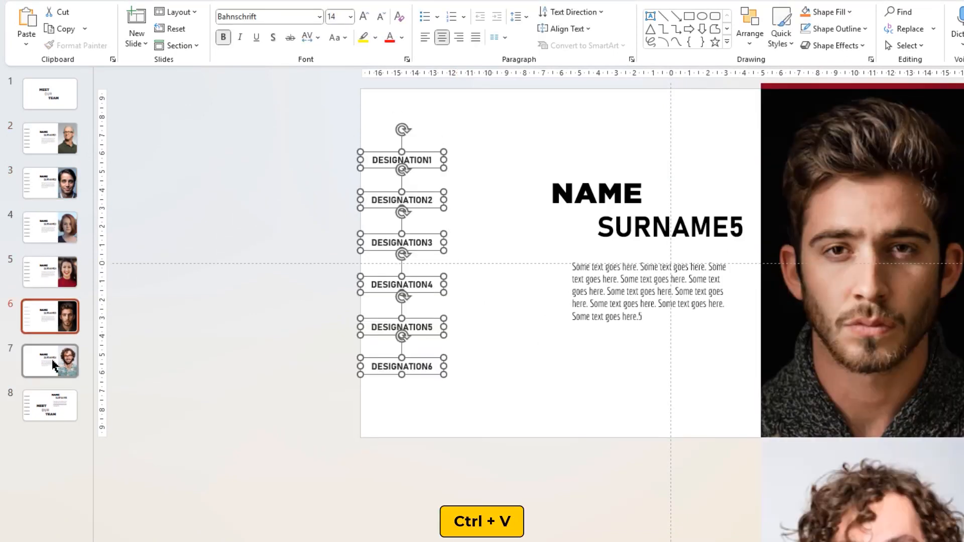
pyautogui.click(50, 361)
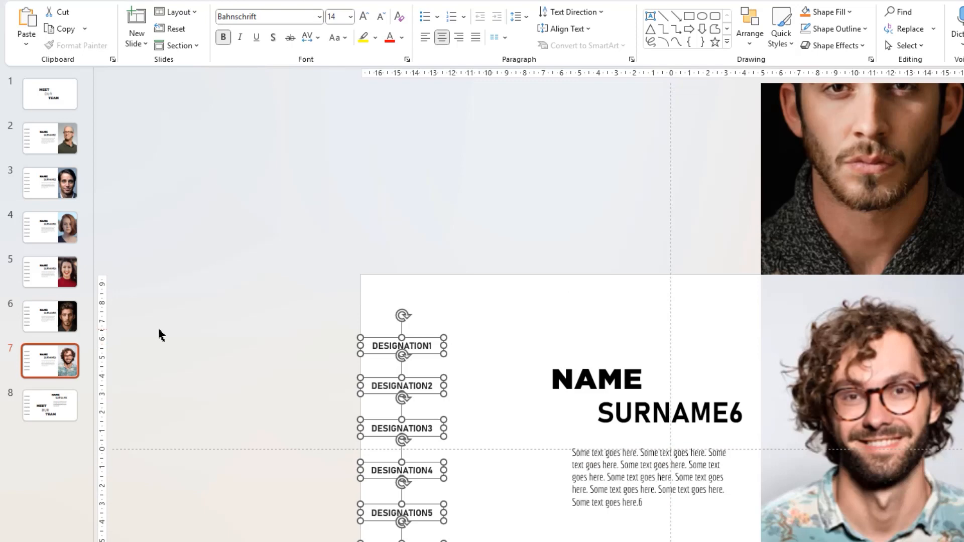
pyautogui.click(160, 314)
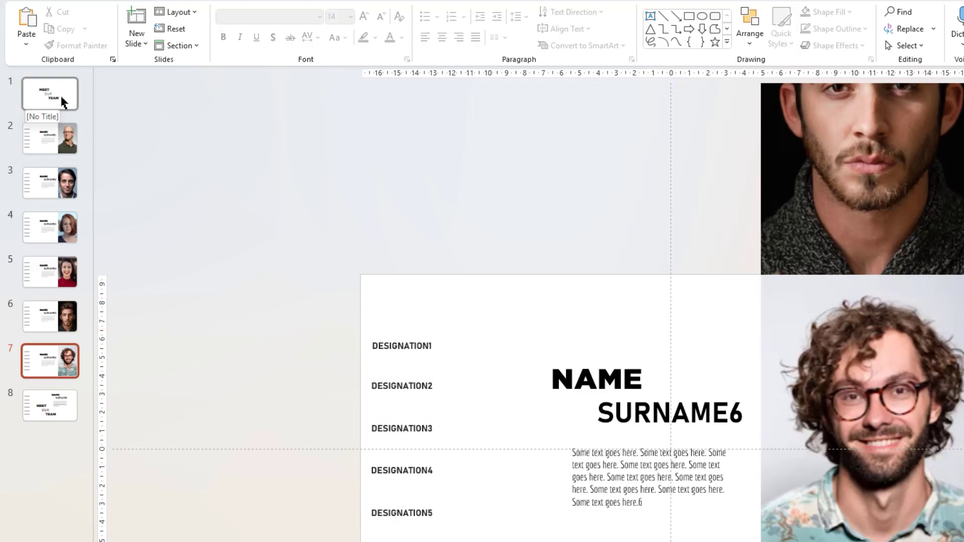
# Fill the new tab shape on slide 1 teal with no outline and place it along the top edge.
pyautogui.click(50, 142)
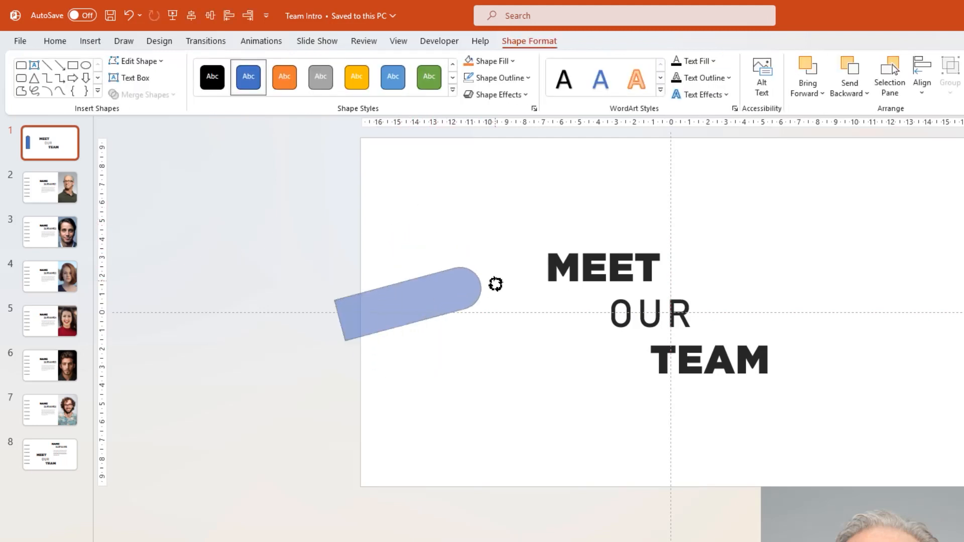
pyautogui.click(495, 79)
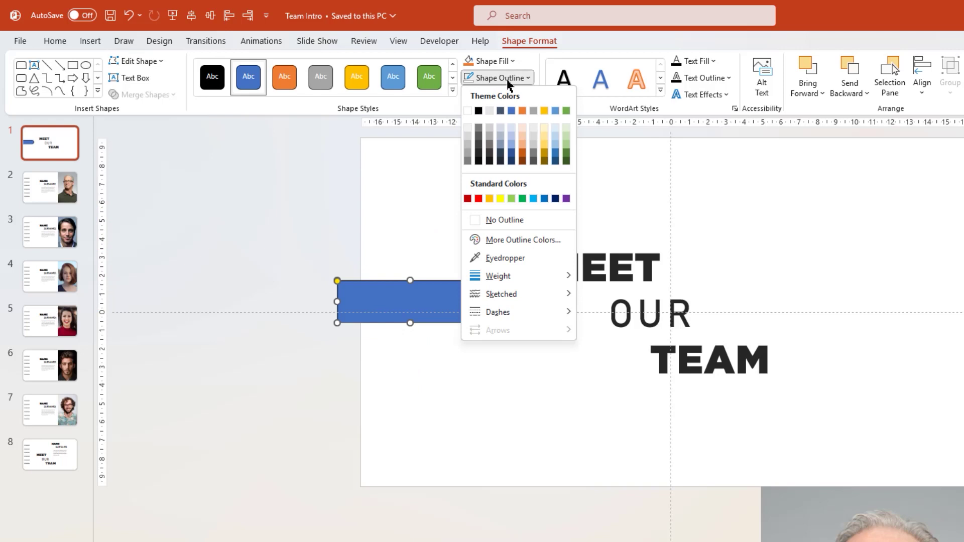
pyautogui.click(490, 61)
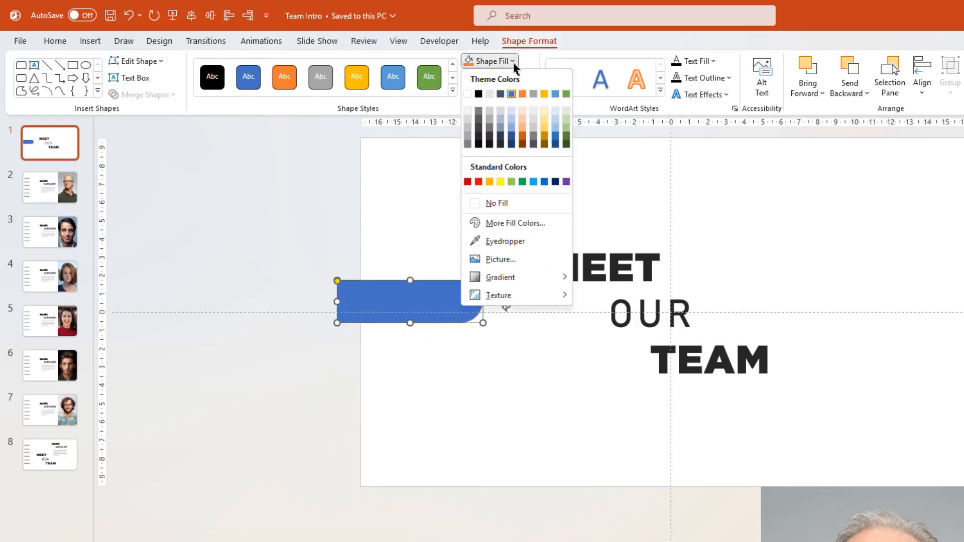
pyautogui.click(514, 222)
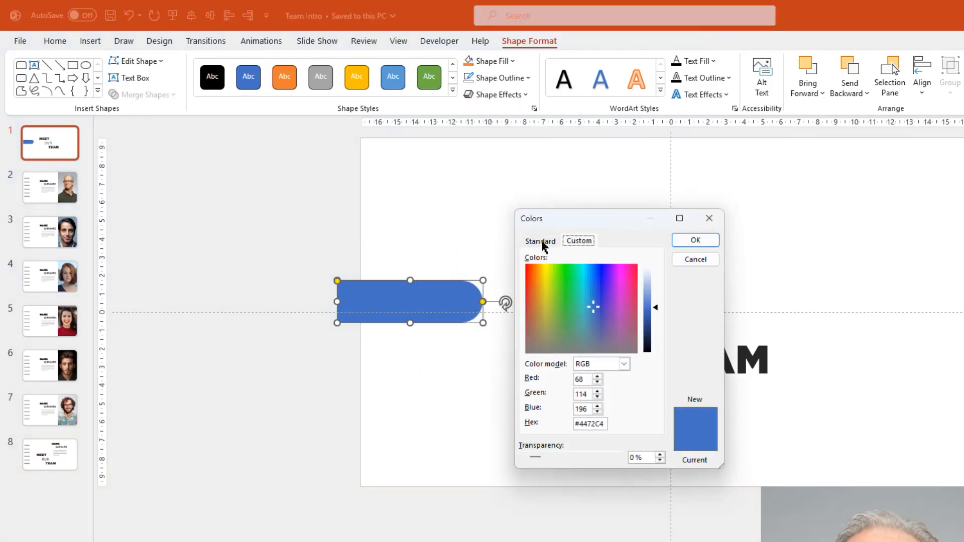
pyautogui.click(539, 241)
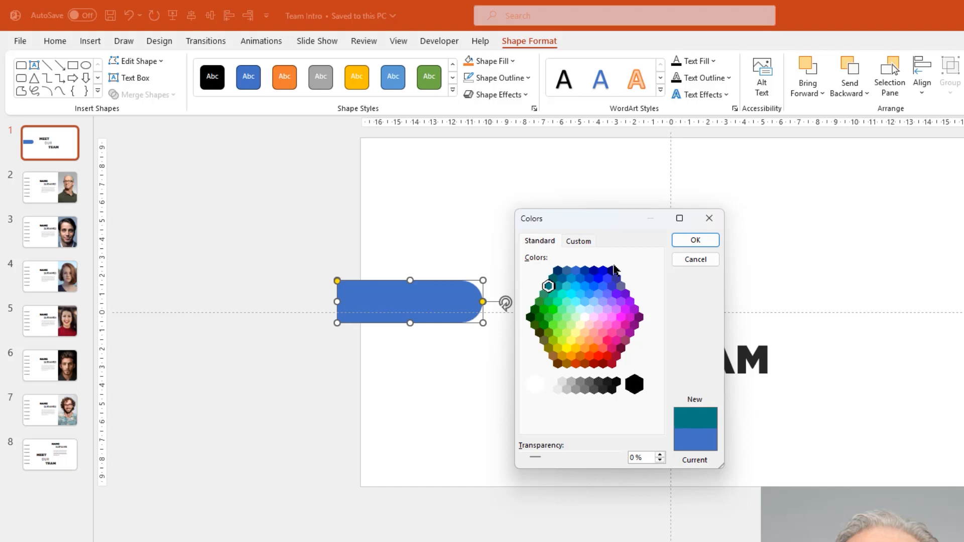
pyautogui.click(695, 240)
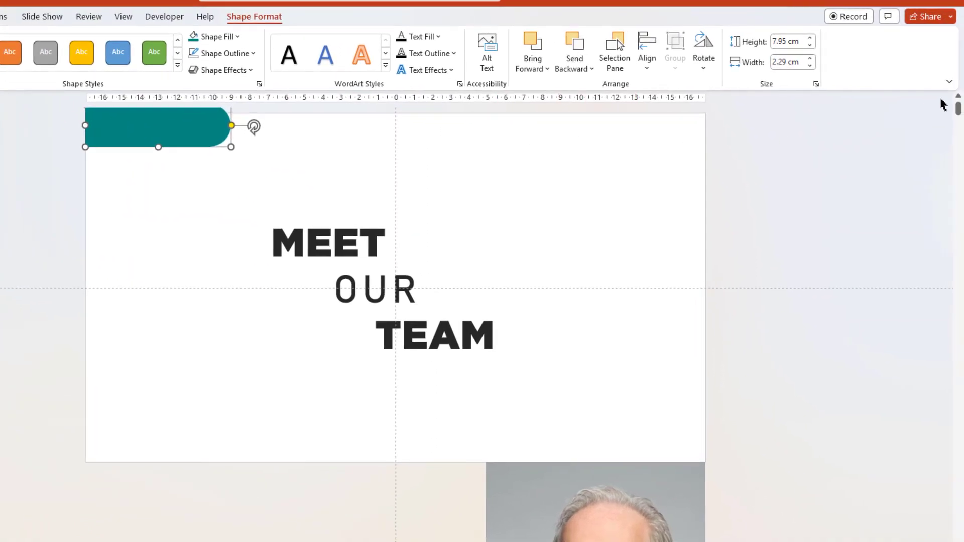
pyautogui.moveTo(158, 127); pyautogui.dragTo(158, 139)
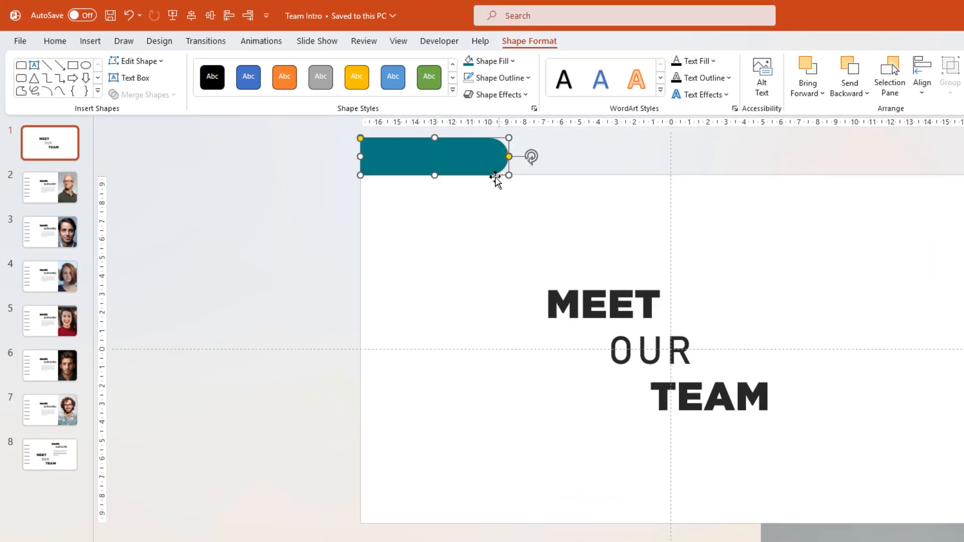
# Copy the teal tab to slide 2 and send it behind Designation1.
pyautogui.press('ctrl+c')
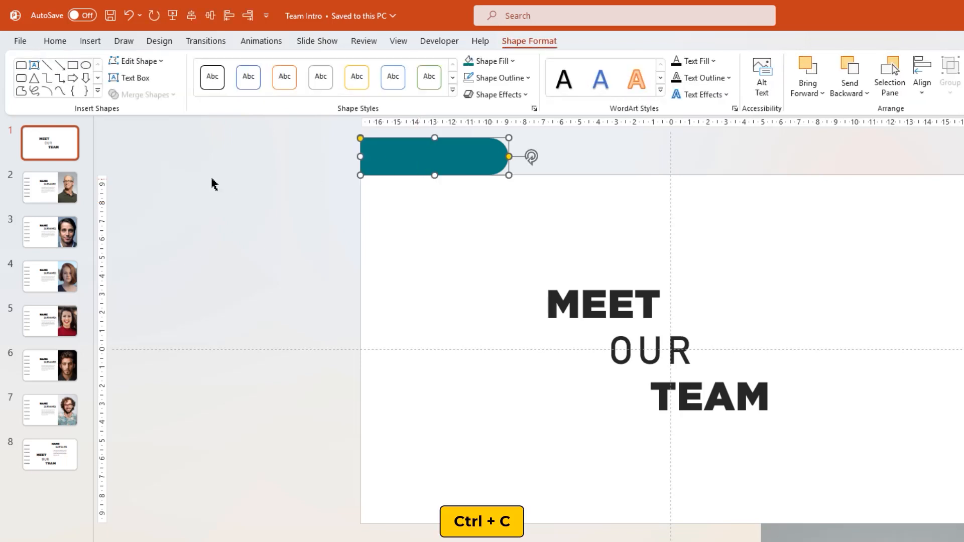
pyautogui.click(49, 187)
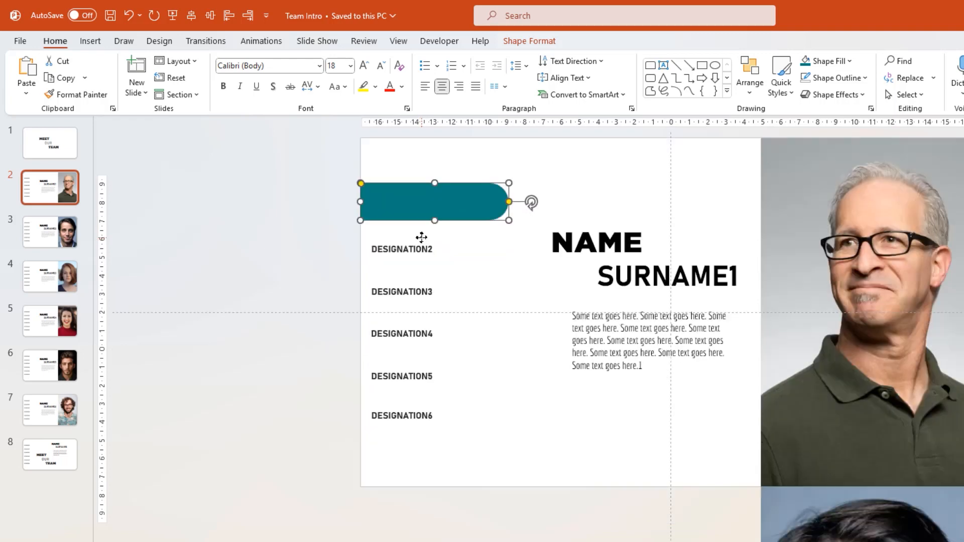
pyautogui.rightClick(433, 201)
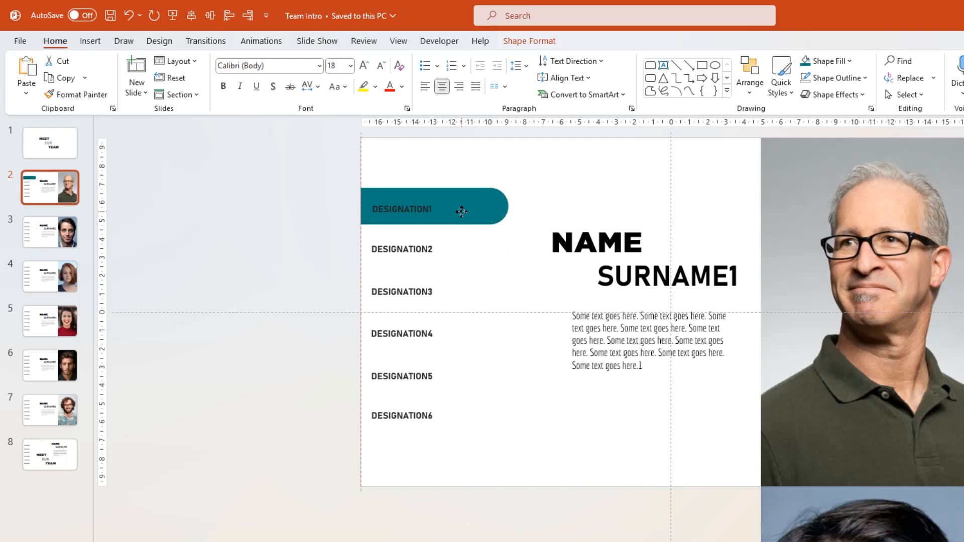
pyautogui.click(434, 209)
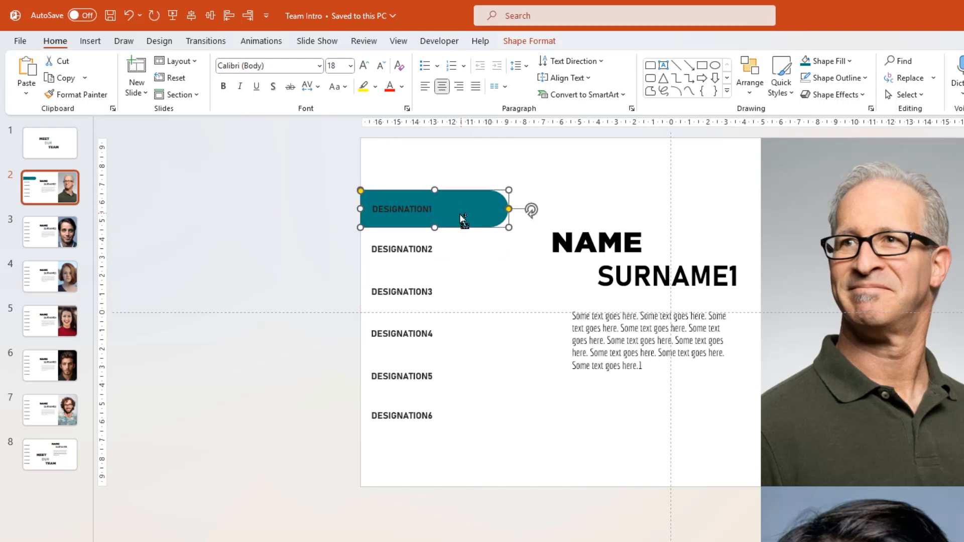
# Paste the tab onto slide 3 over Designation2 and send it to back.
pyautogui.click(49, 232)
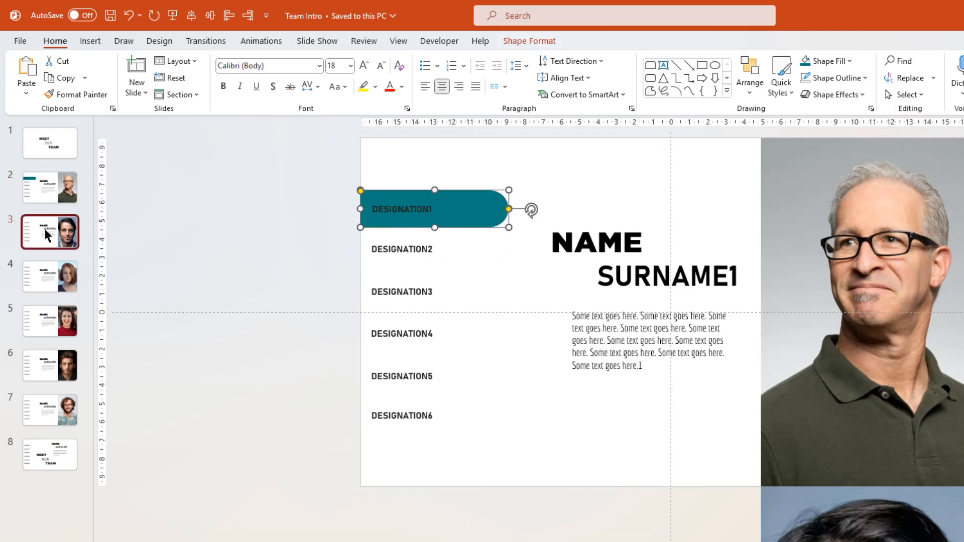
pyautogui.press('ctrl+v')
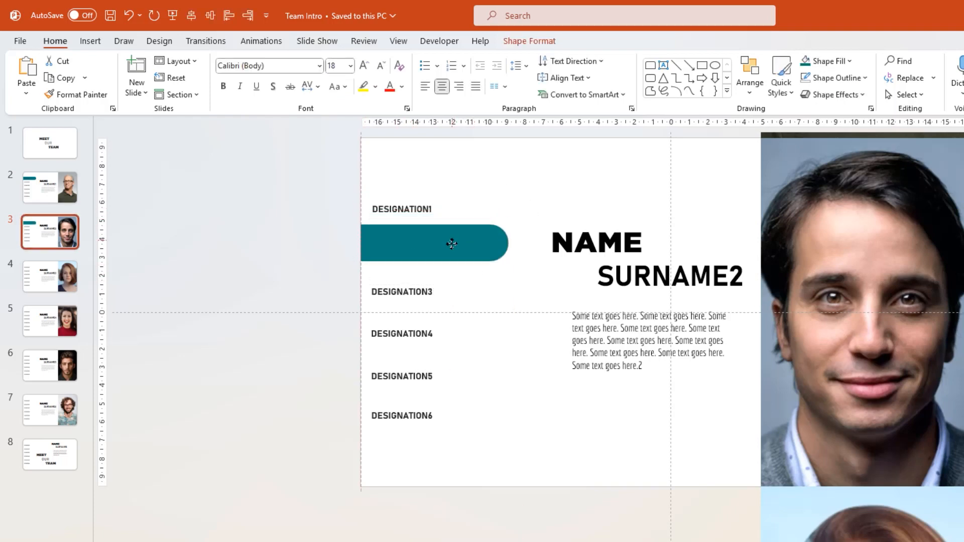
pyautogui.click(433, 242)
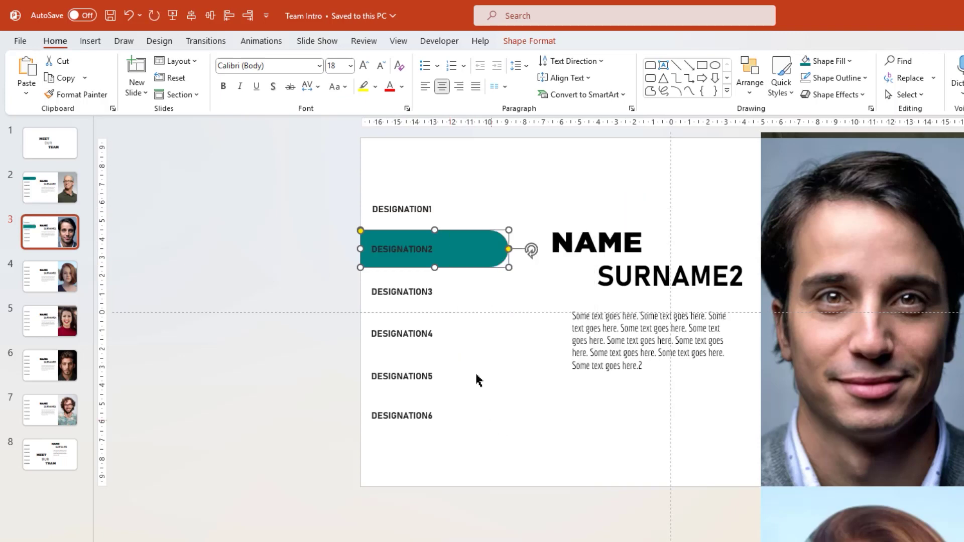
pyautogui.rightClick(434, 249)
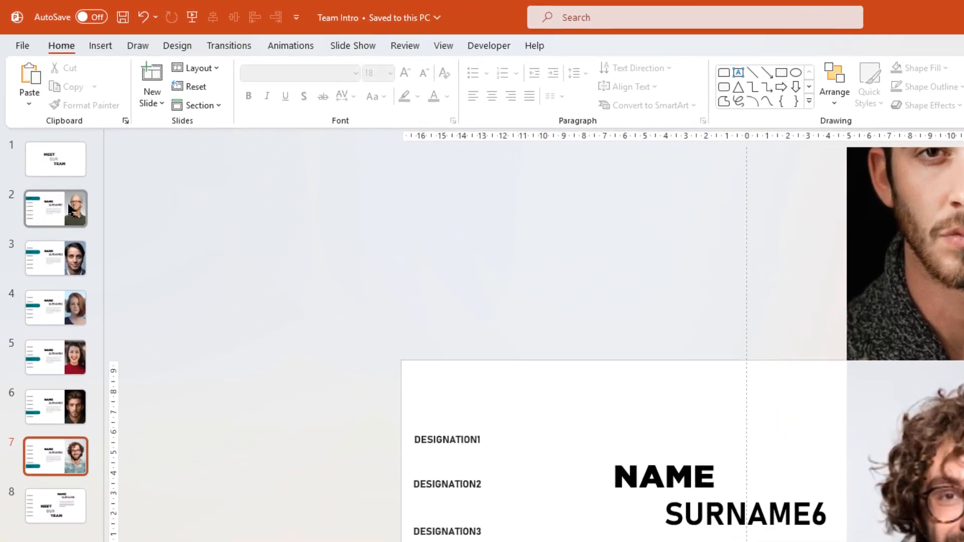
# Make Designation1 on slide 2 Bahnschrift 28 bold white inside its tab.
pyautogui.click(55, 208)
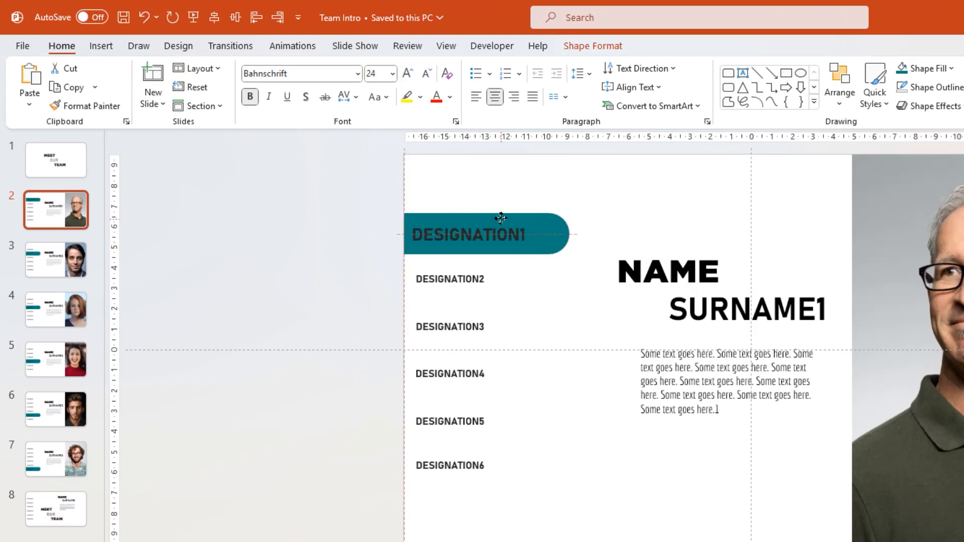
pyautogui.click(486, 234)
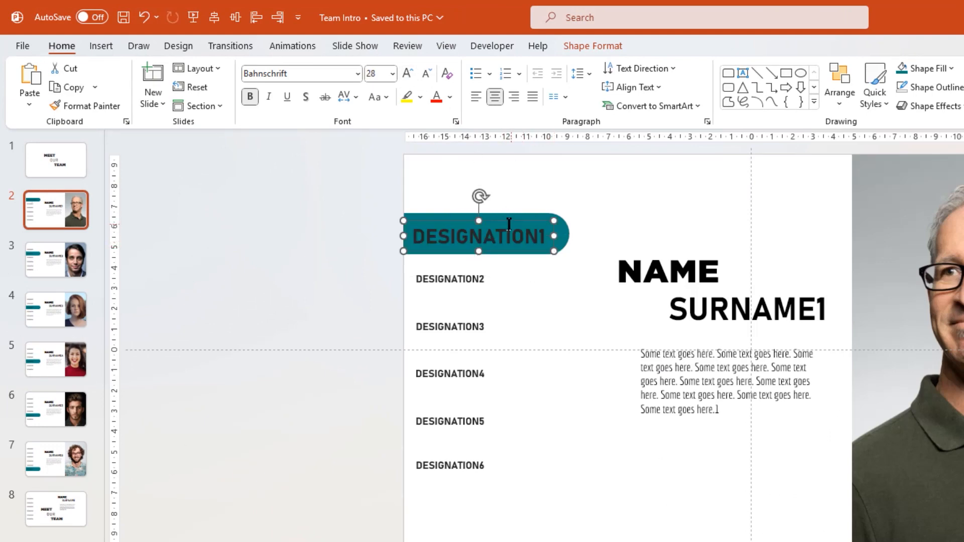
pyautogui.click(447, 97)
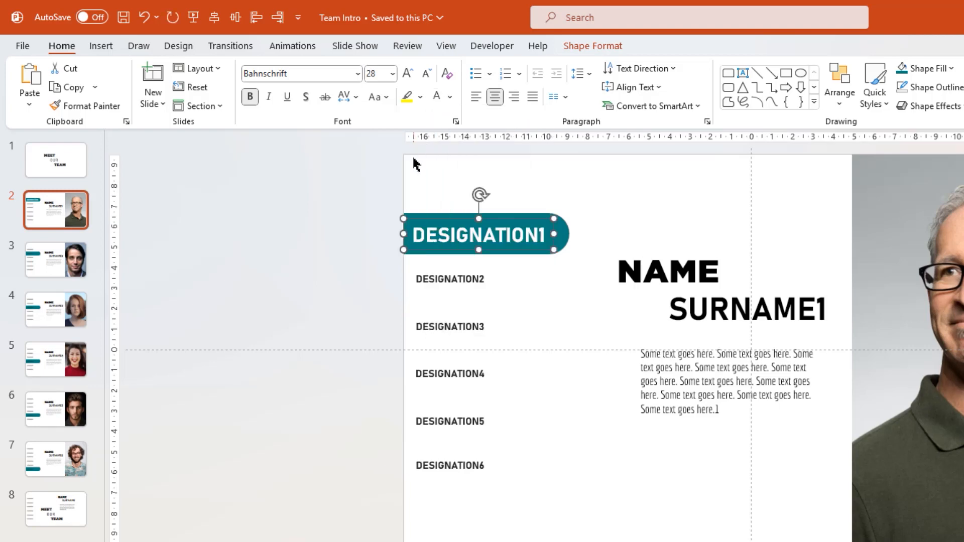
pyautogui.moveTo(395, 198)
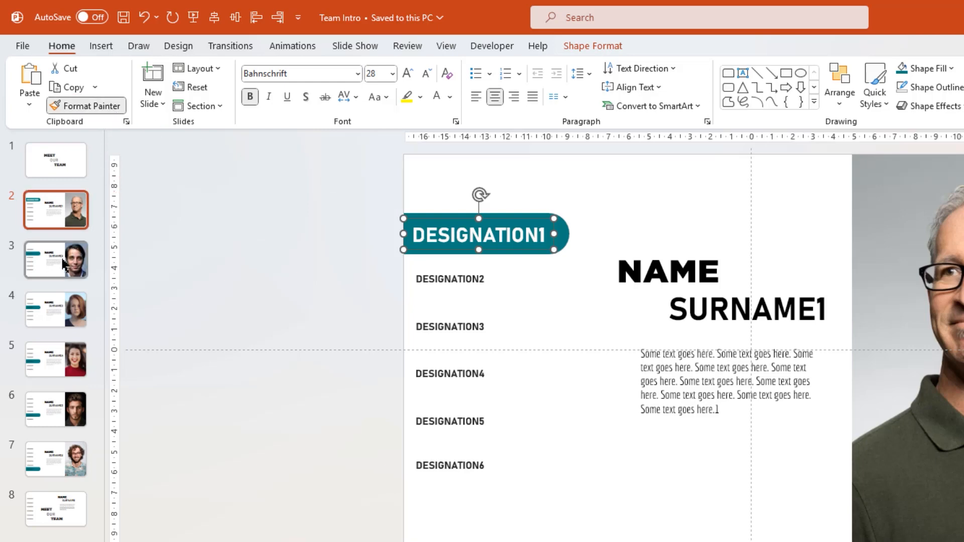
# Format-paint the tab text styling onto Designation2, Designation3 and Designation4.
pyautogui.click(56, 259)
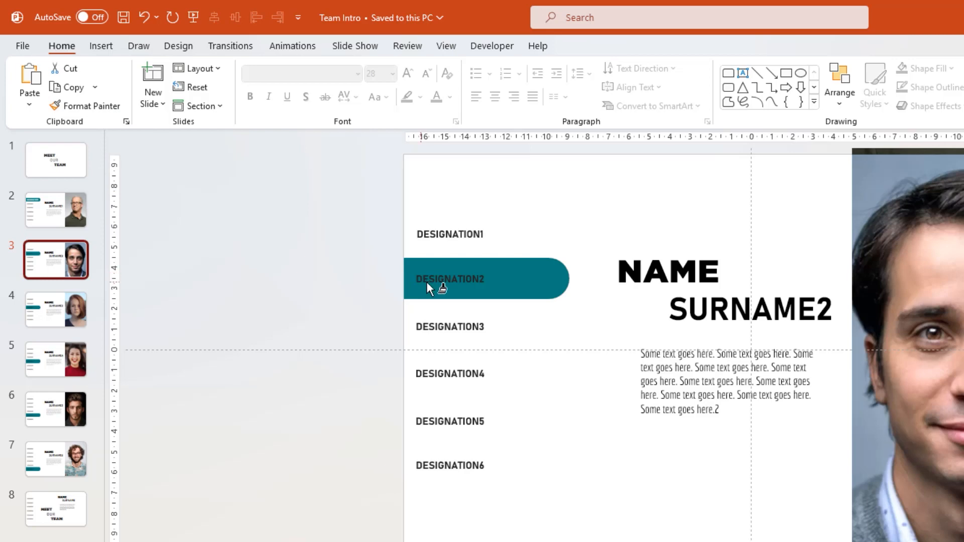
pyautogui.click(449, 279)
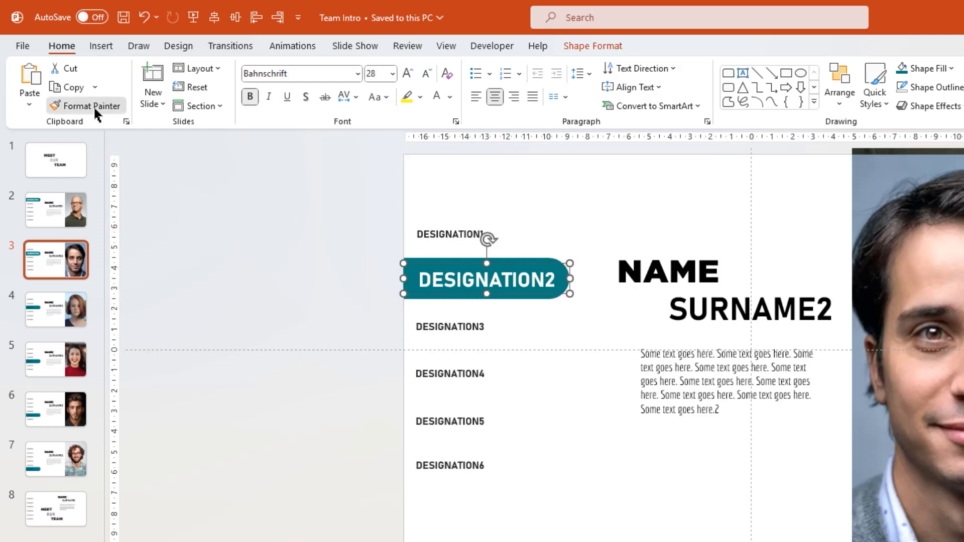
pyautogui.click(55, 309)
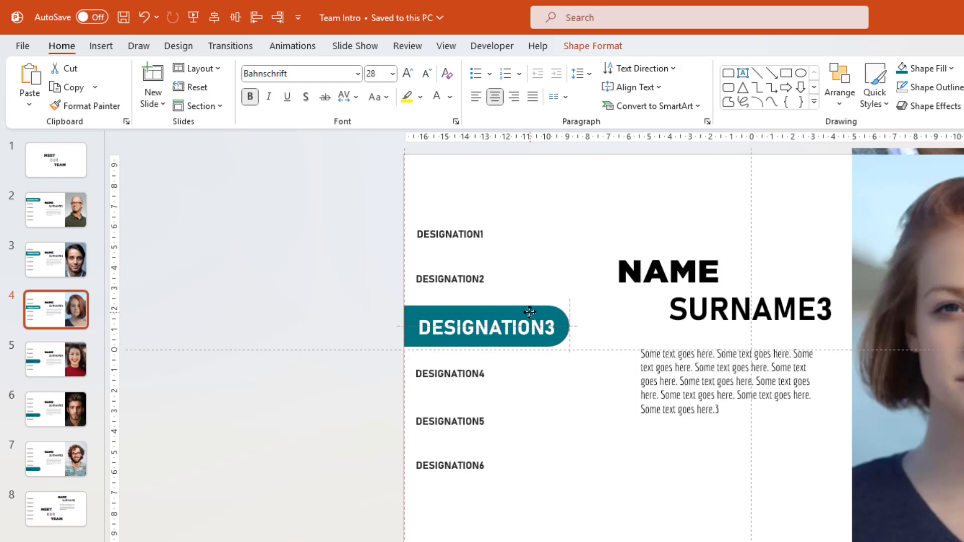
pyautogui.click(56, 359)
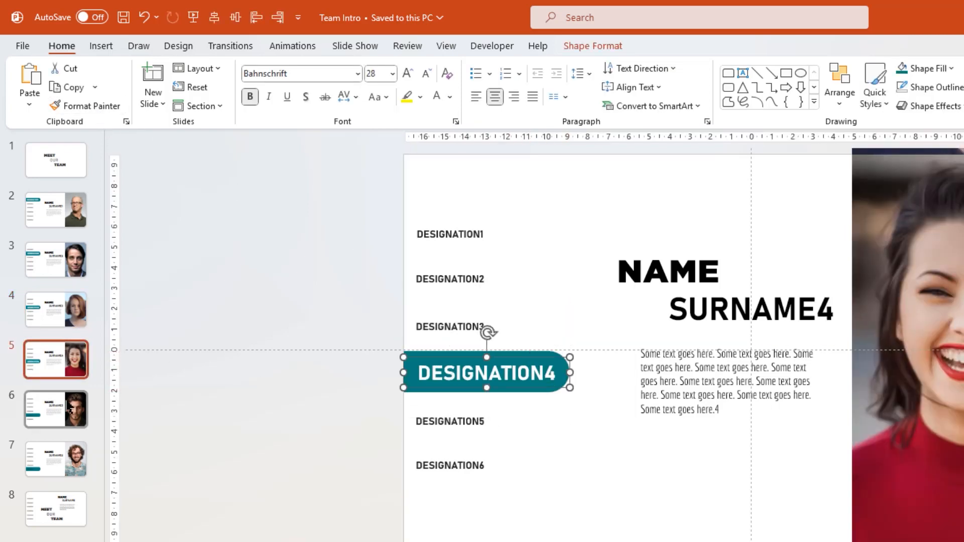
pyautogui.click(55, 409)
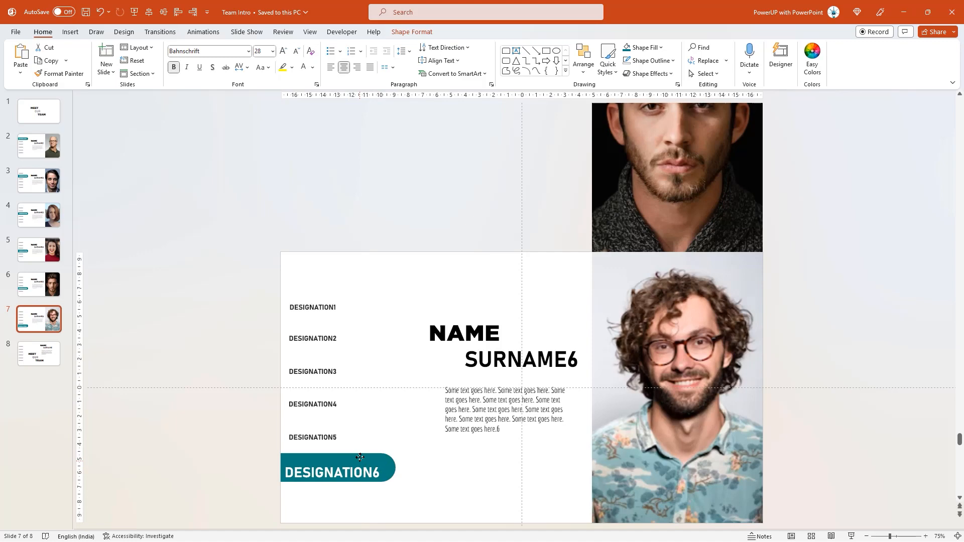
# Review slides 7 back to 2, ending on slide 2 with the Designation1 tab selected.
pyautogui.click(38, 284)
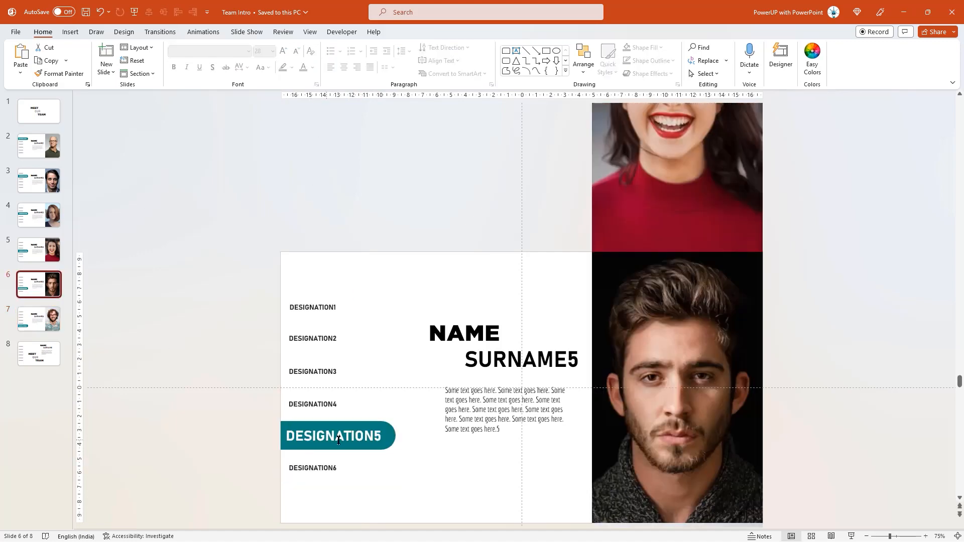
pyautogui.click(38, 249)
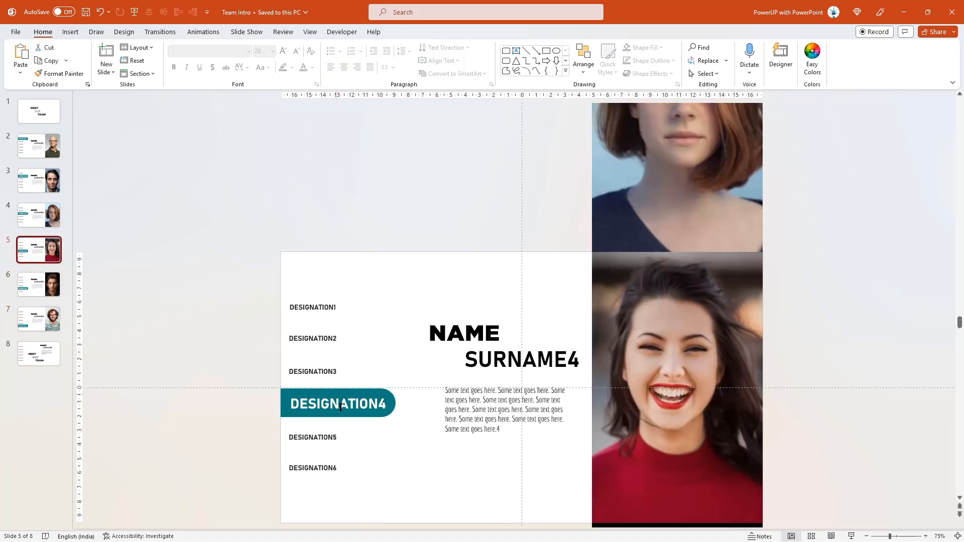
pyautogui.click(38, 214)
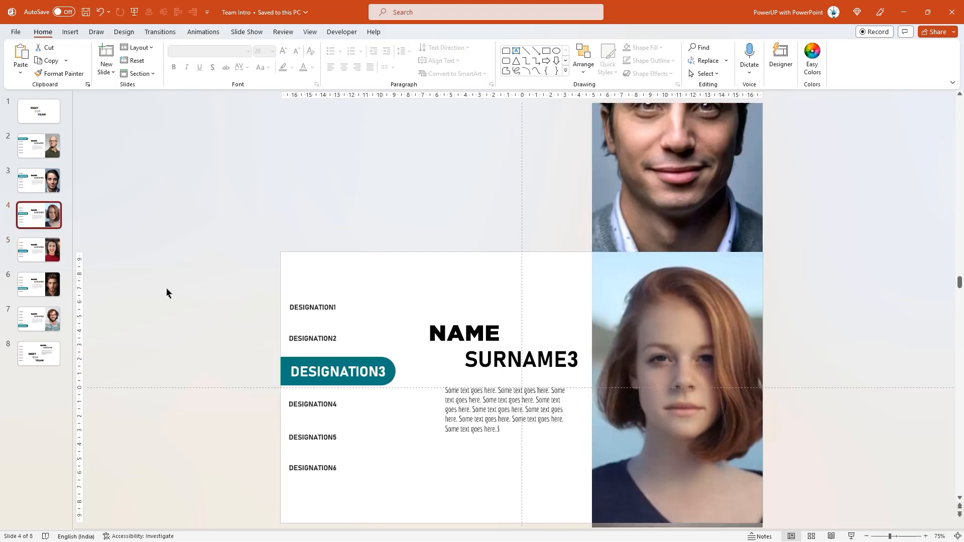
pyautogui.click(38, 180)
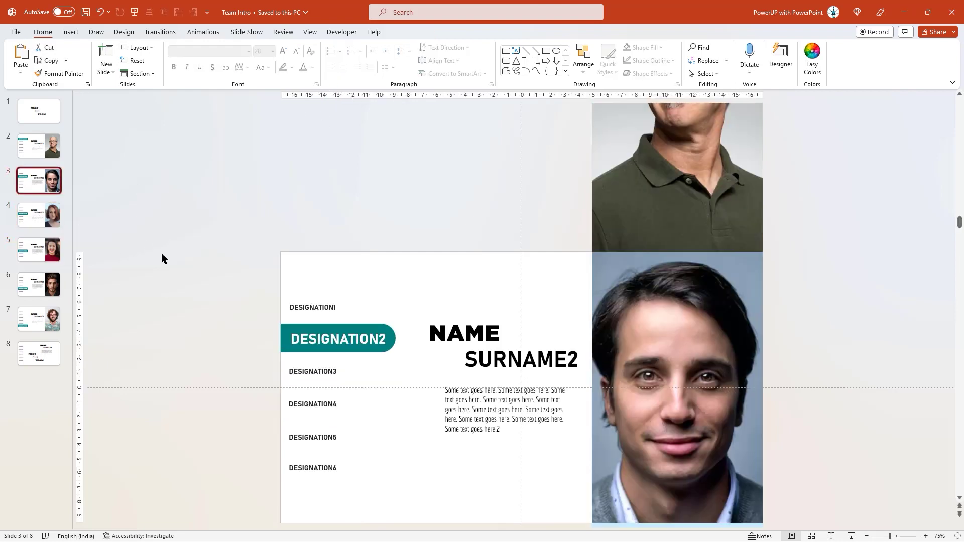
pyautogui.click(38, 146)
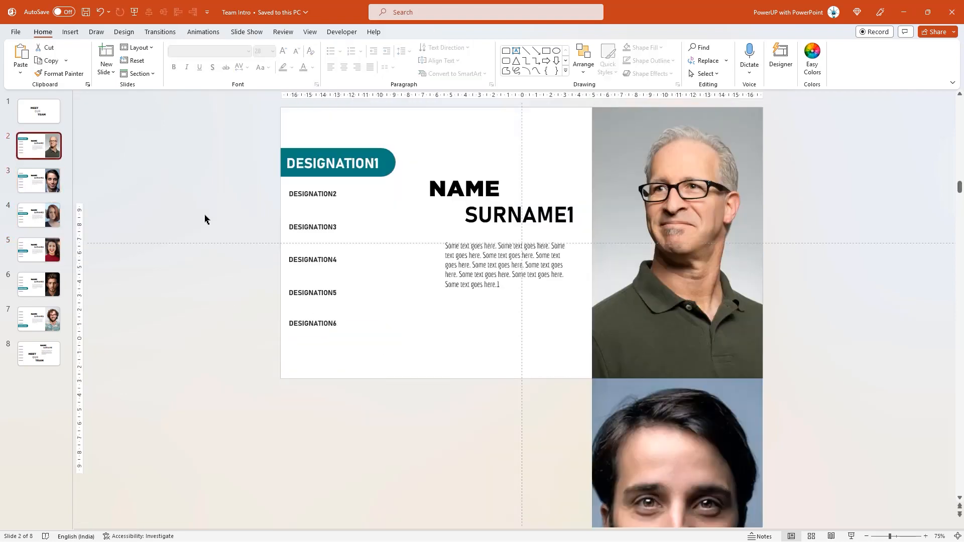
pyautogui.click(332, 163)
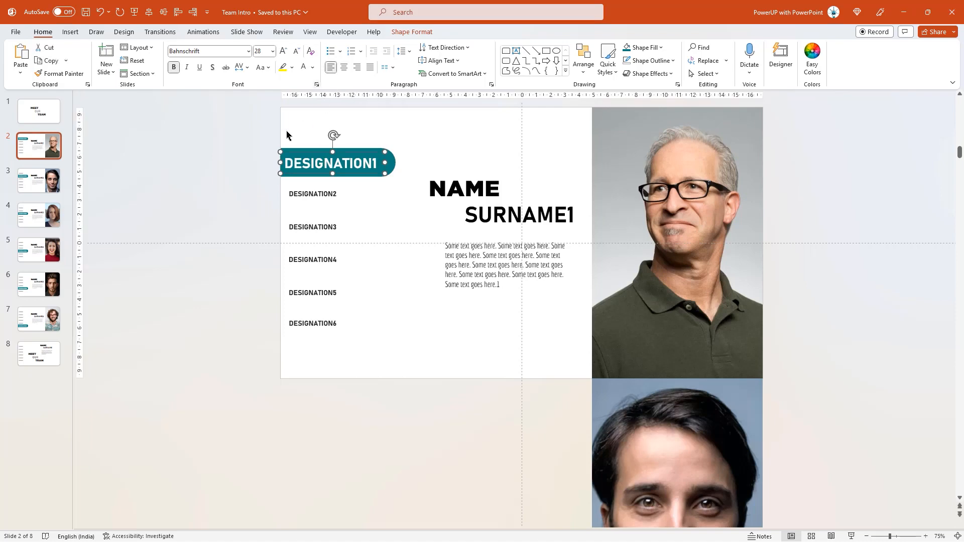
pyautogui.click(196, 288)
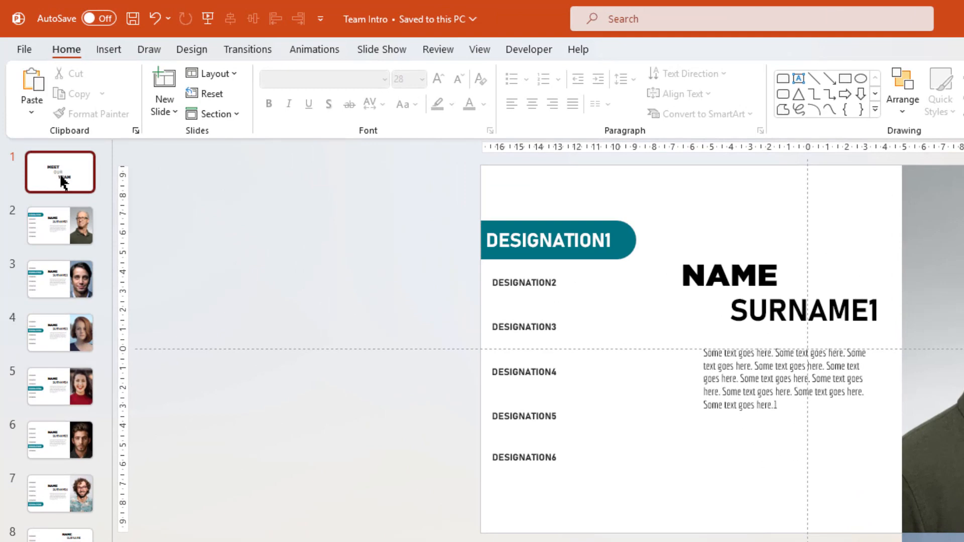
# Apply the Morph transition to all eight slides at once.
pyautogui.click(60, 172)
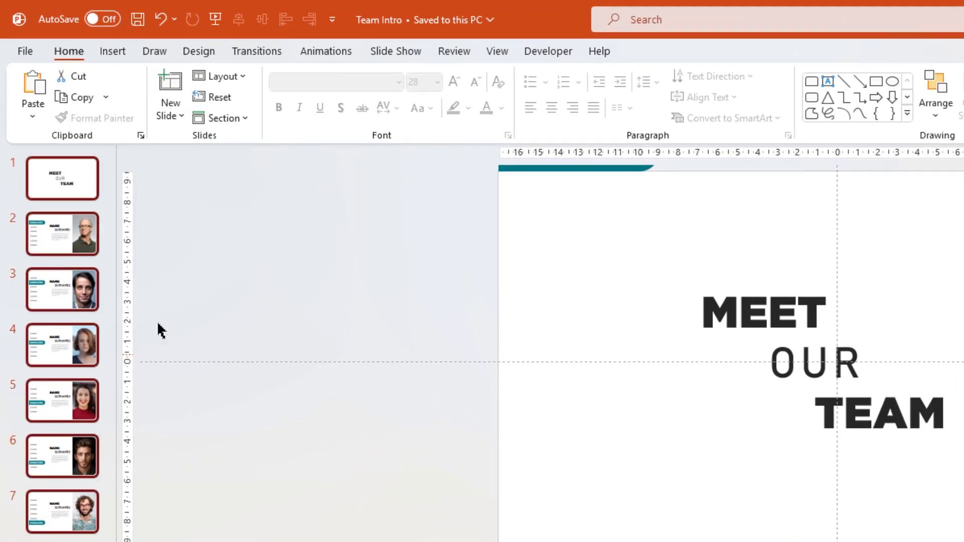
pyautogui.click(257, 51)
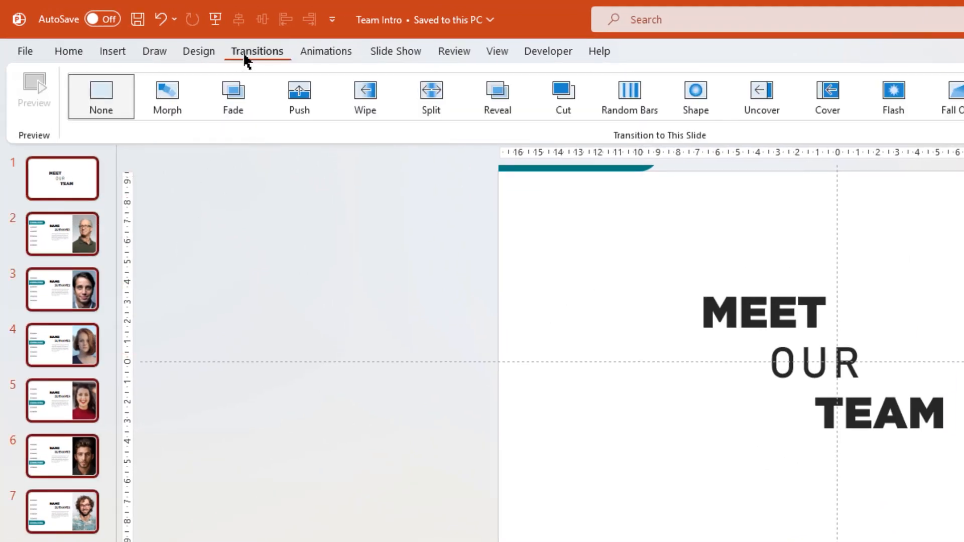
pyautogui.click(166, 97)
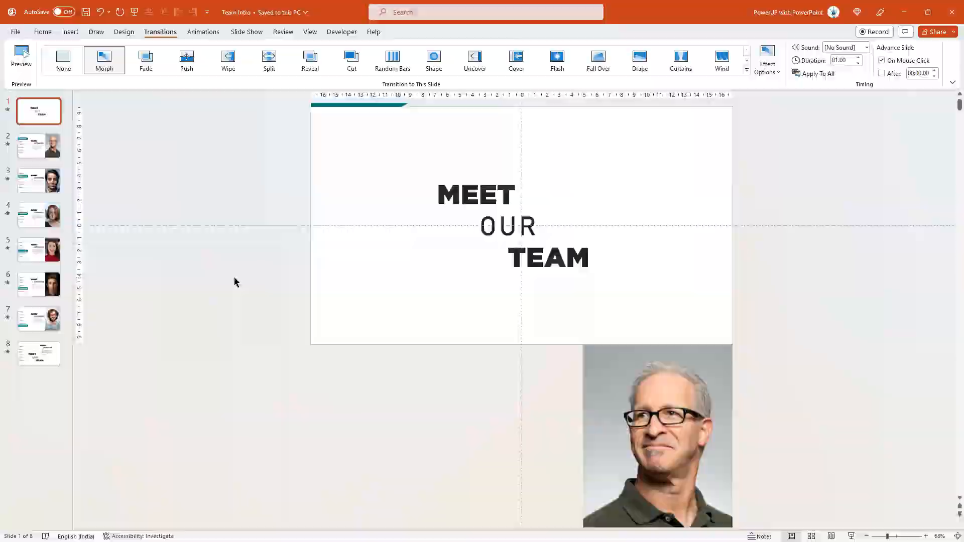
# Show slide 7 with Designation6 highlighted in its teal tab.
pyautogui.click(39, 318)
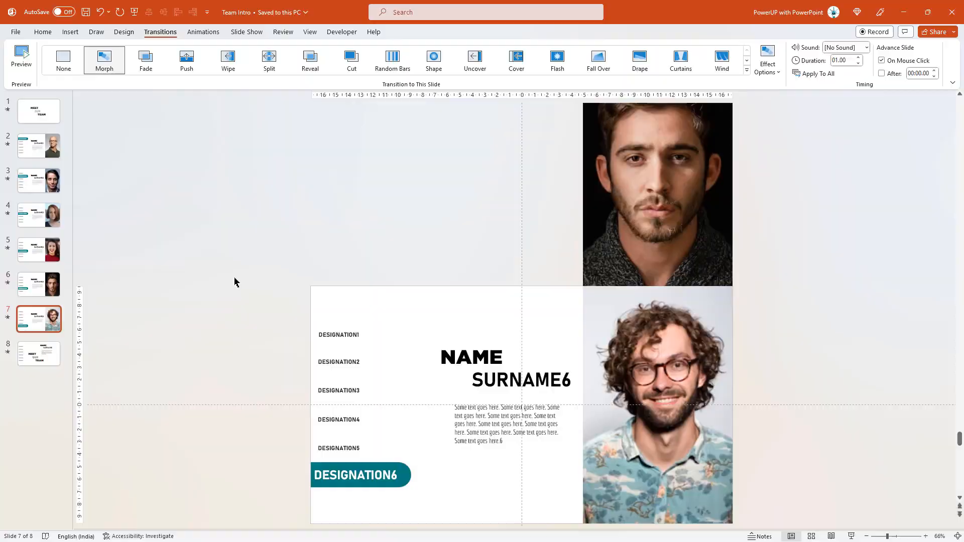